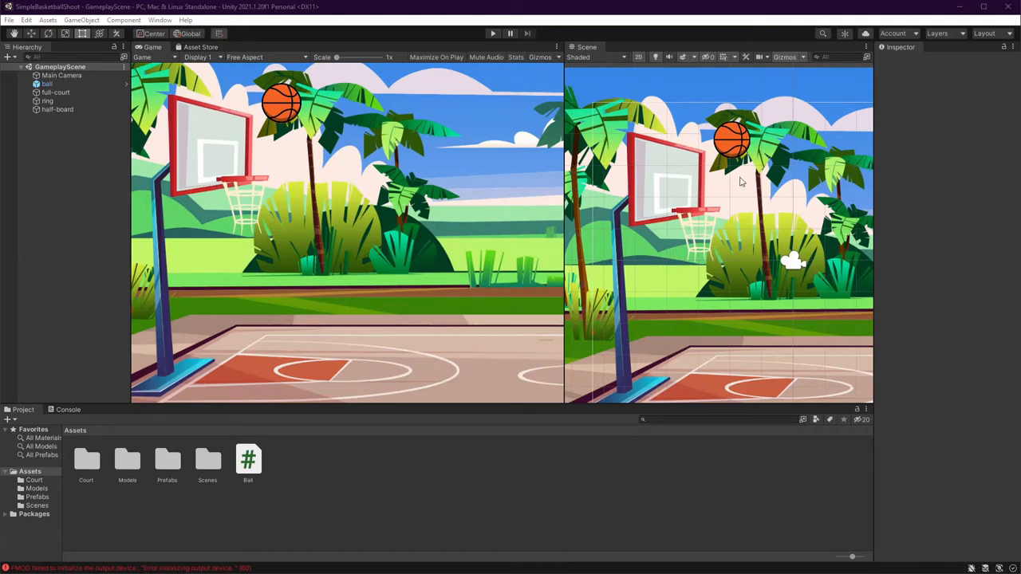
pyautogui.moveTo(437, 269)
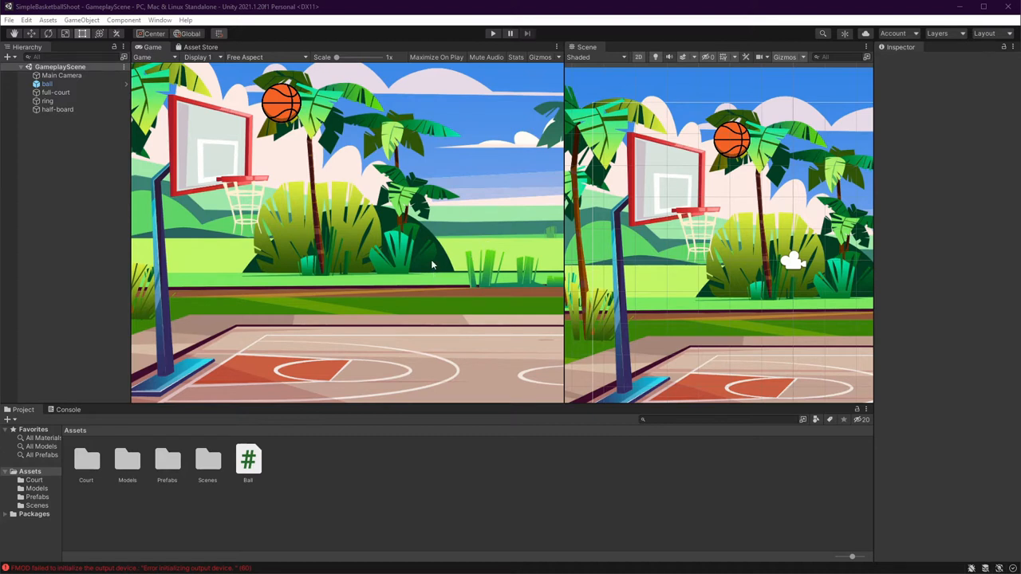
pyautogui.moveTo(285, 136)
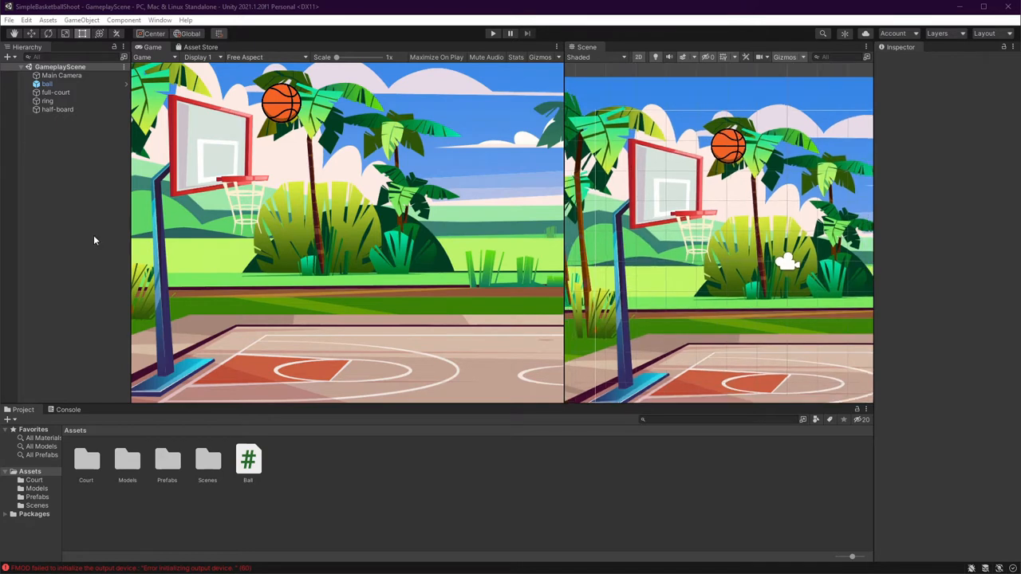
pyautogui.moveTo(98, 171)
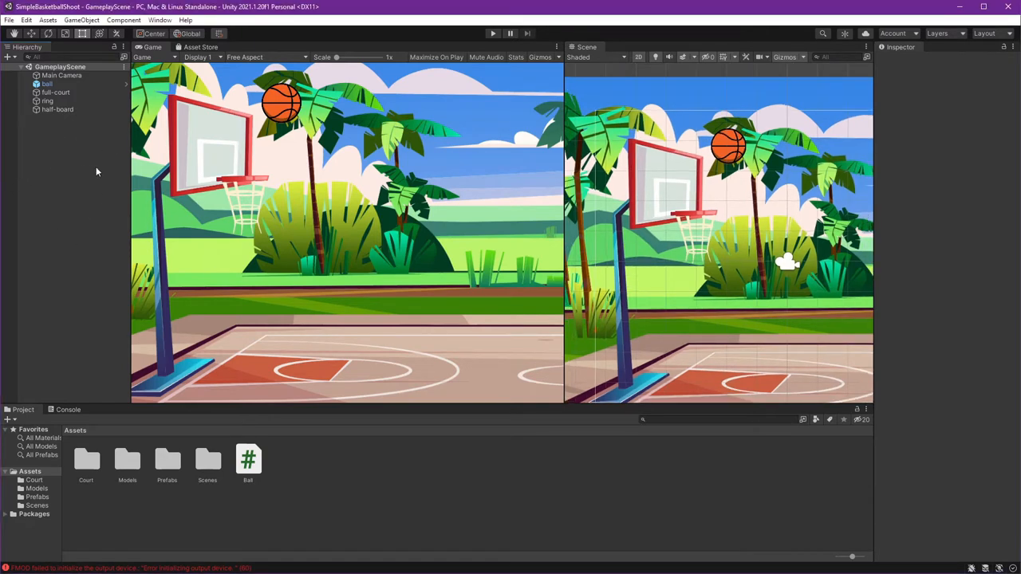
# - Create an empty object named colliders and add an empty child object under it
pyautogui.rightClick(95, 172)
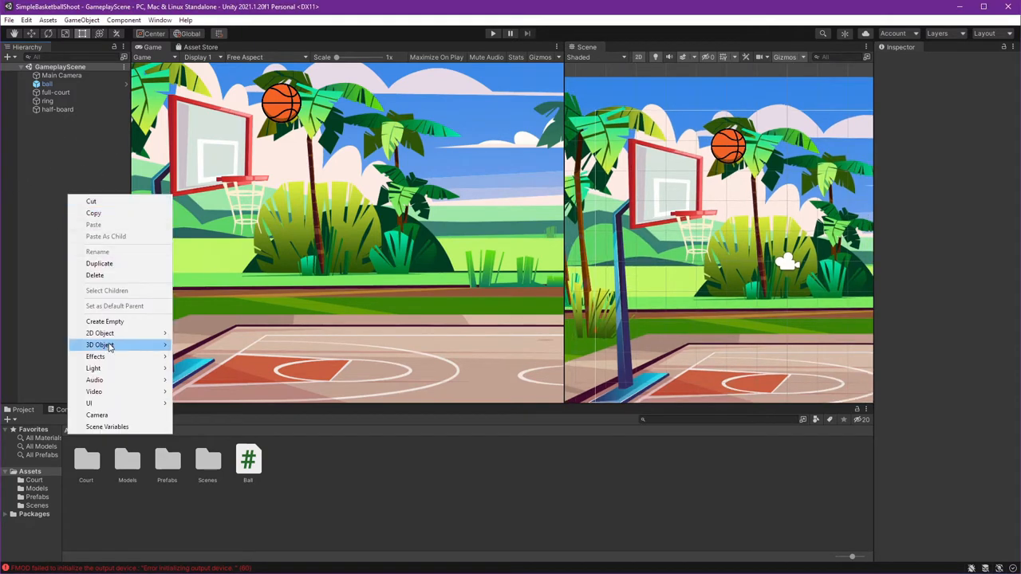
pyautogui.moveTo(104, 321)
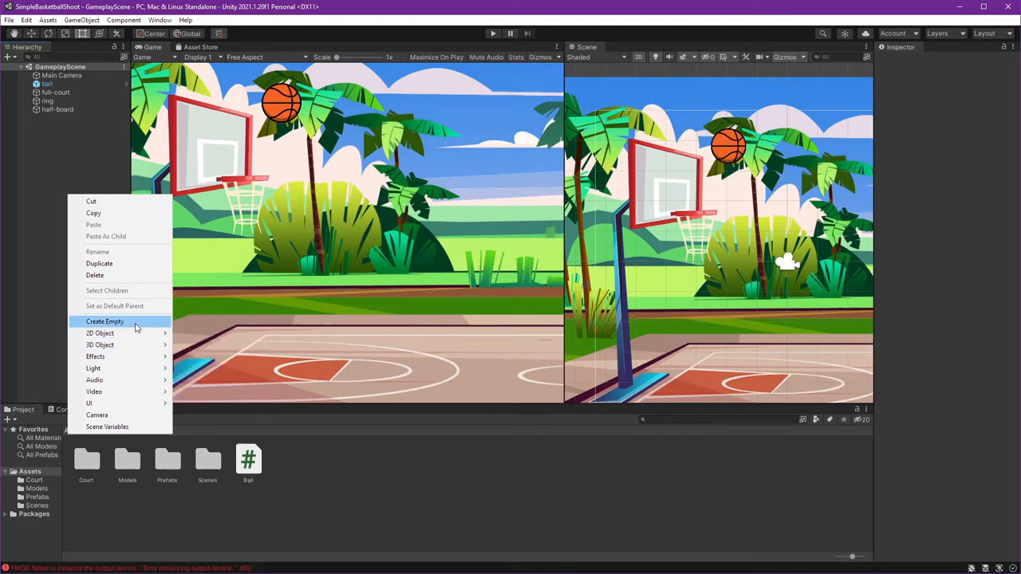
pyautogui.click(105, 321)
pyautogui.write('colliders')
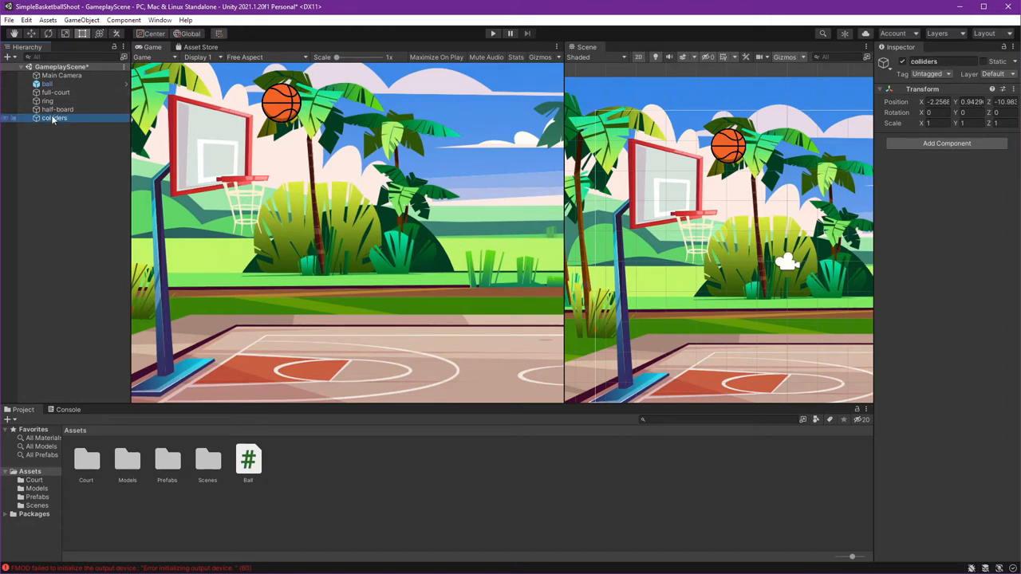
pyautogui.rightClick(54, 118)
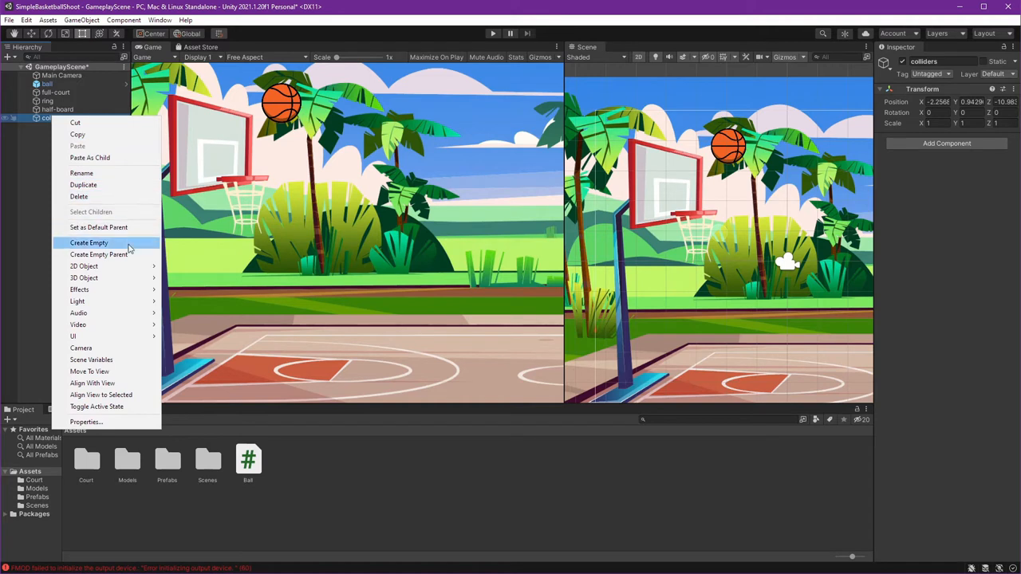
pyautogui.click(89, 242)
pyautogui.write('grounds')
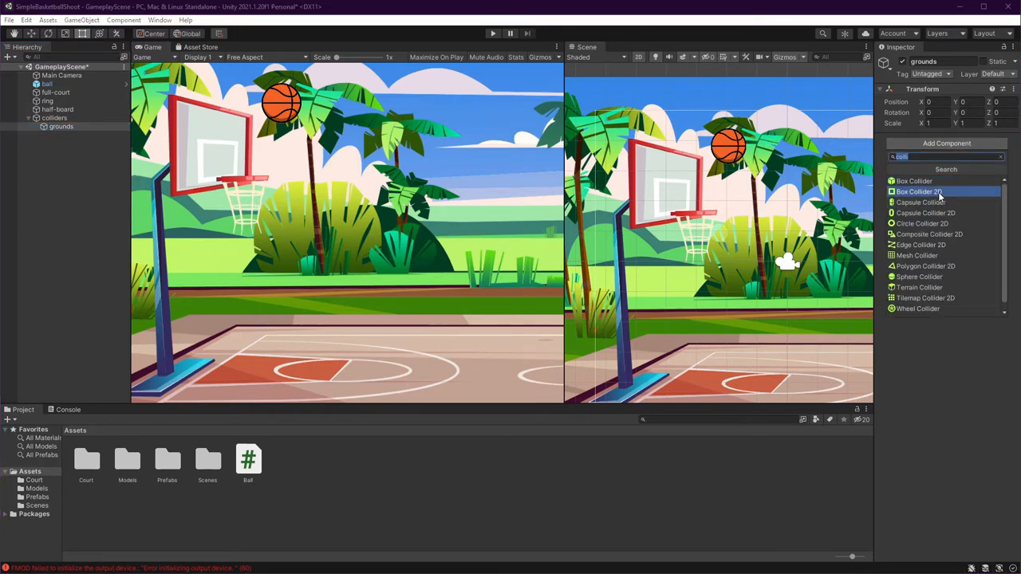
# - Add a Box Collider 2D component to the grounds object
pyautogui.click(918, 192)
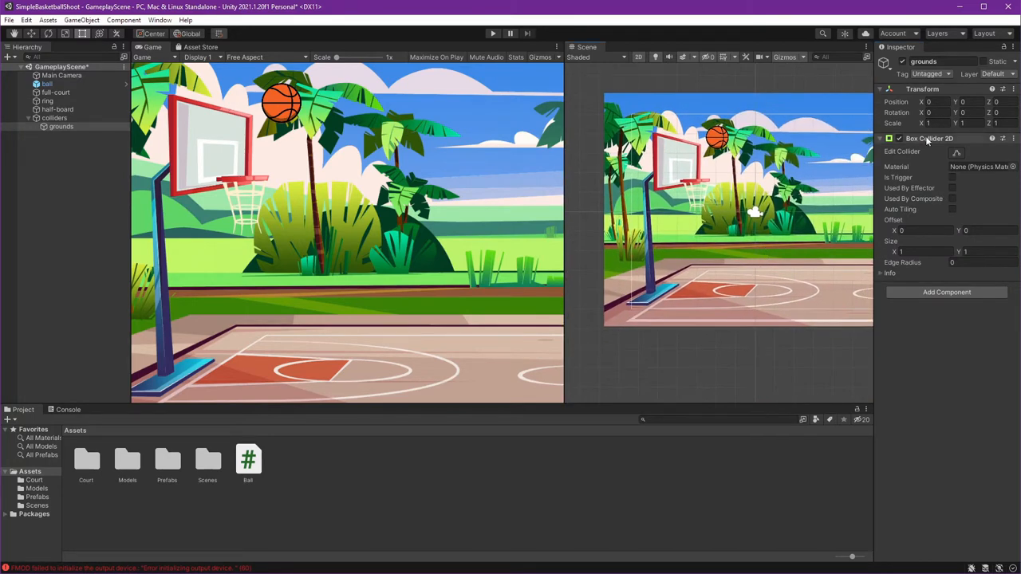
pyautogui.moveTo(956, 153)
pyautogui.write('-5.42')
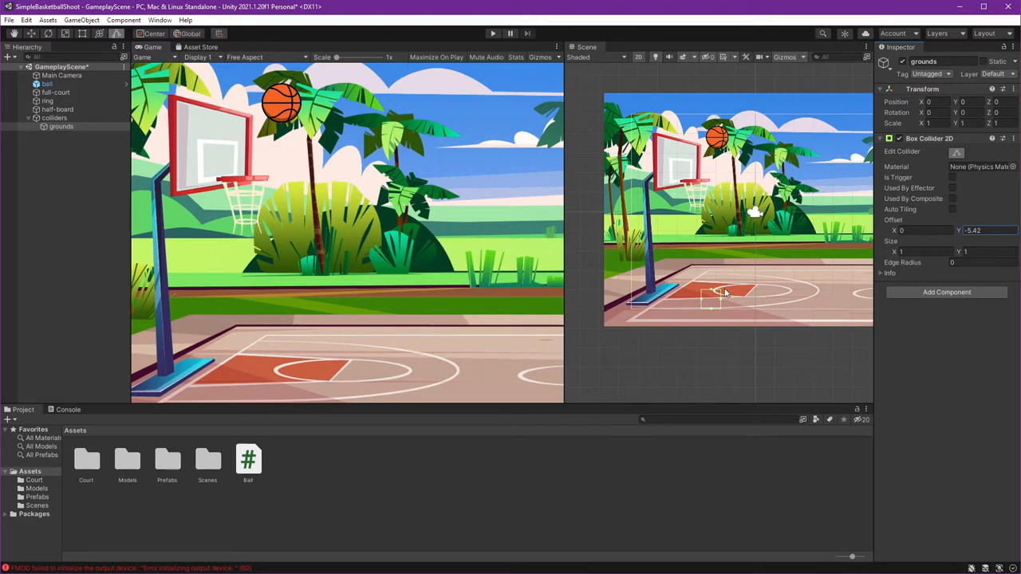
pyautogui.moveTo(703, 304)
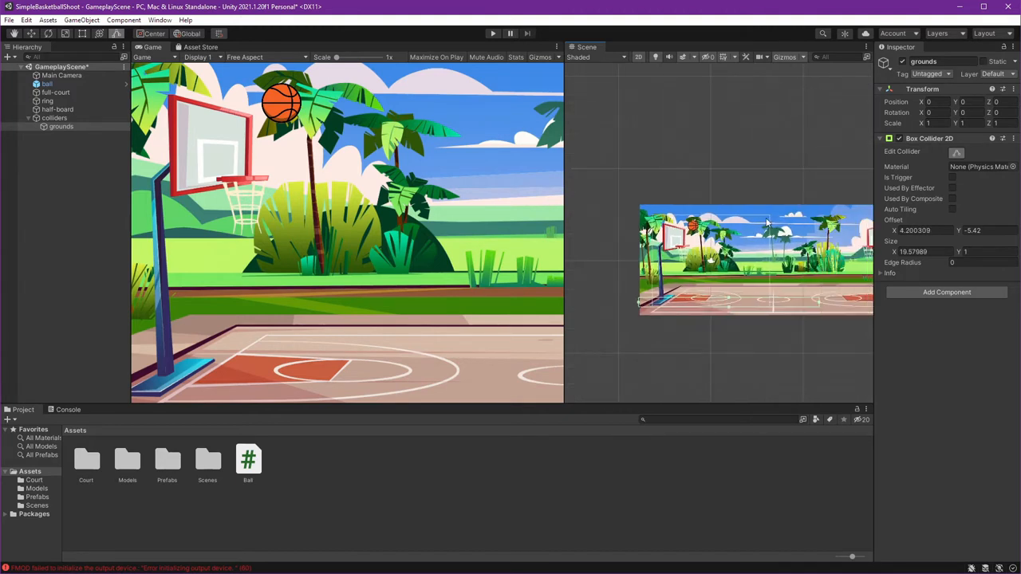
pyautogui.moveTo(740, 296)
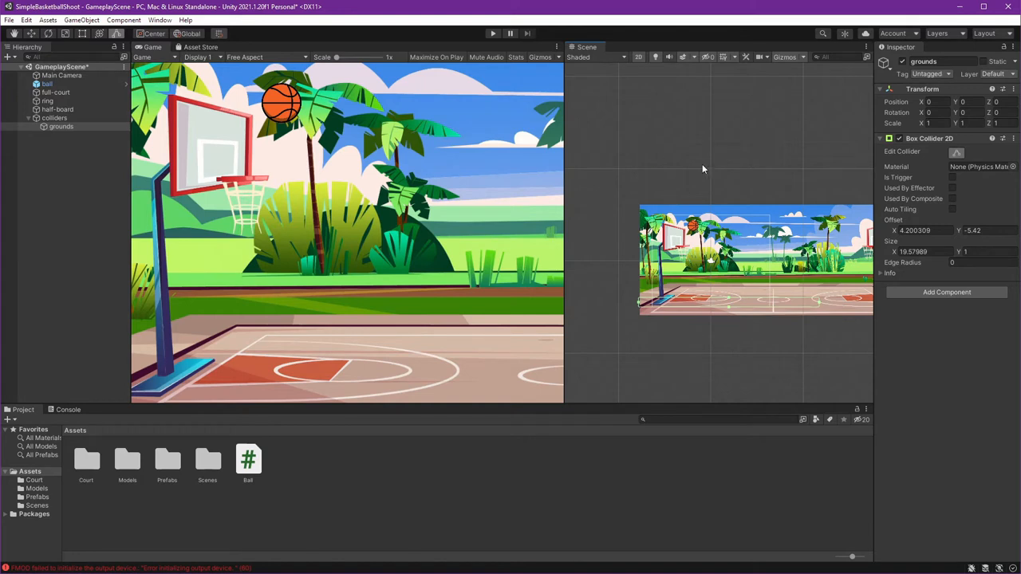
pyautogui.moveTo(275, 209)
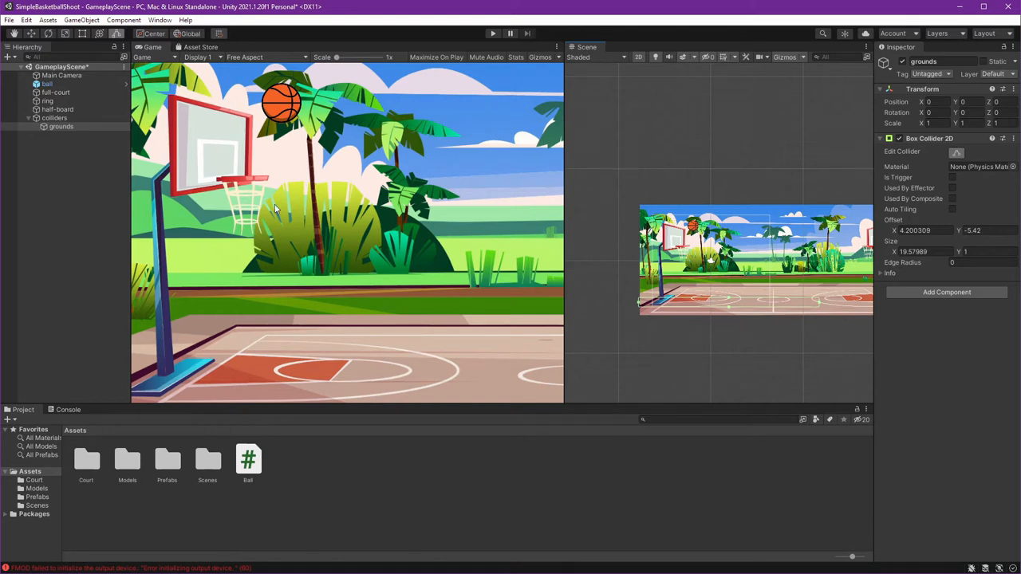
pyautogui.moveTo(50, 133)
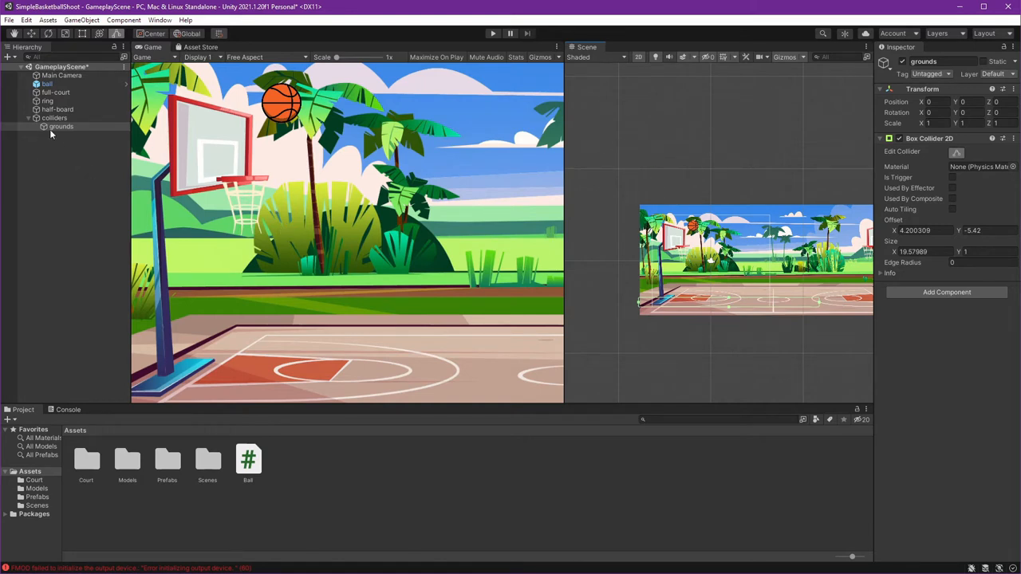
# - Create a board child under colliders with a Box Collider 2D and an offset of 2.07
pyautogui.rightClick(54, 118)
pyautogui.write('board')
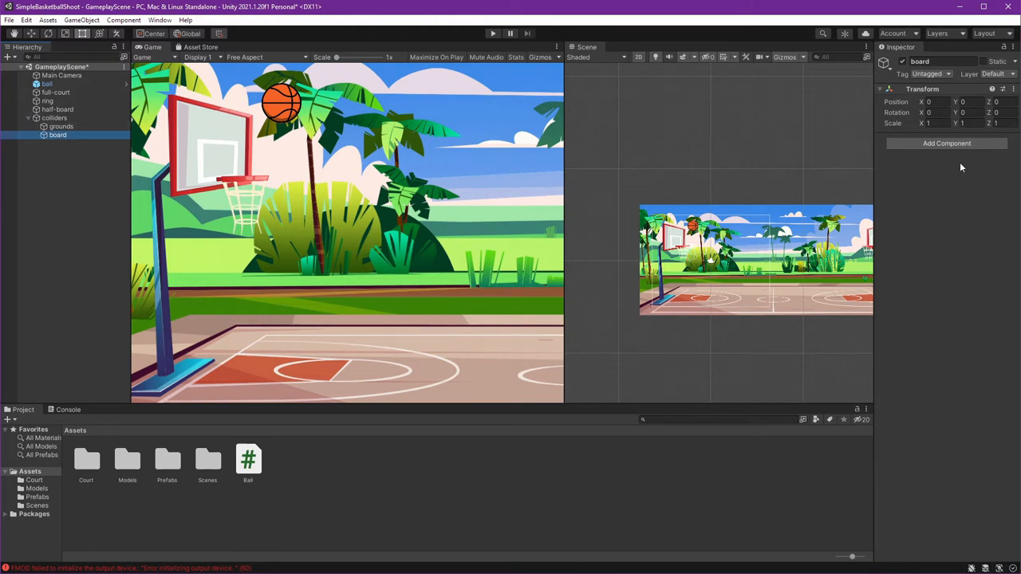
pyautogui.click(947, 142)
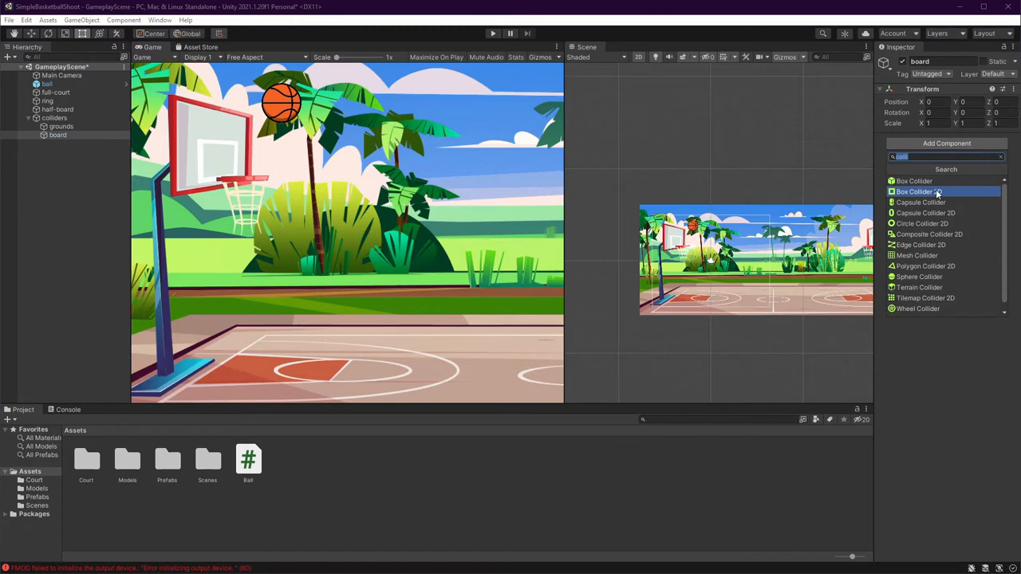
pyautogui.click(924, 192)
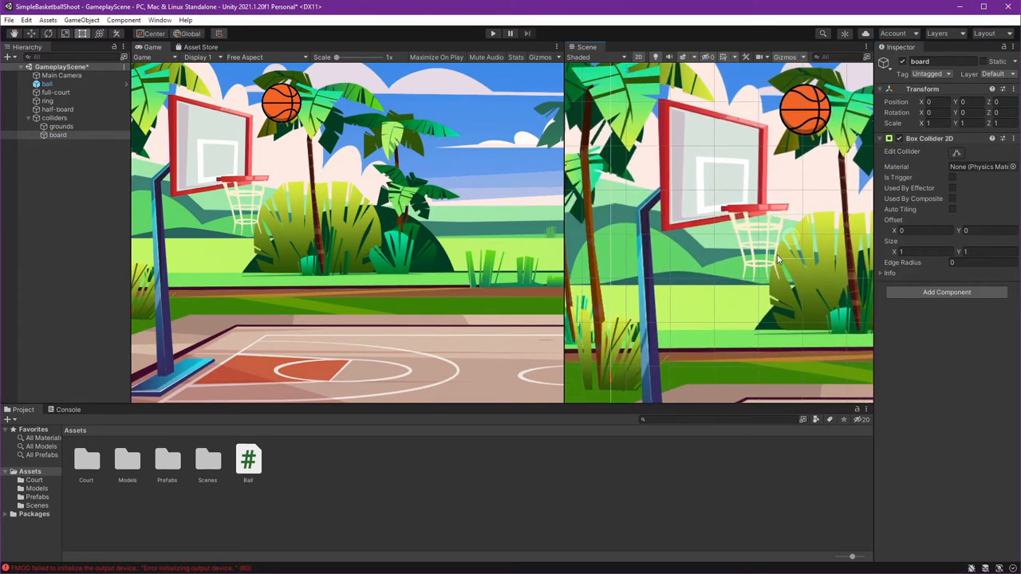
pyautogui.click(917, 231)
pyautogui.write('-1.3')
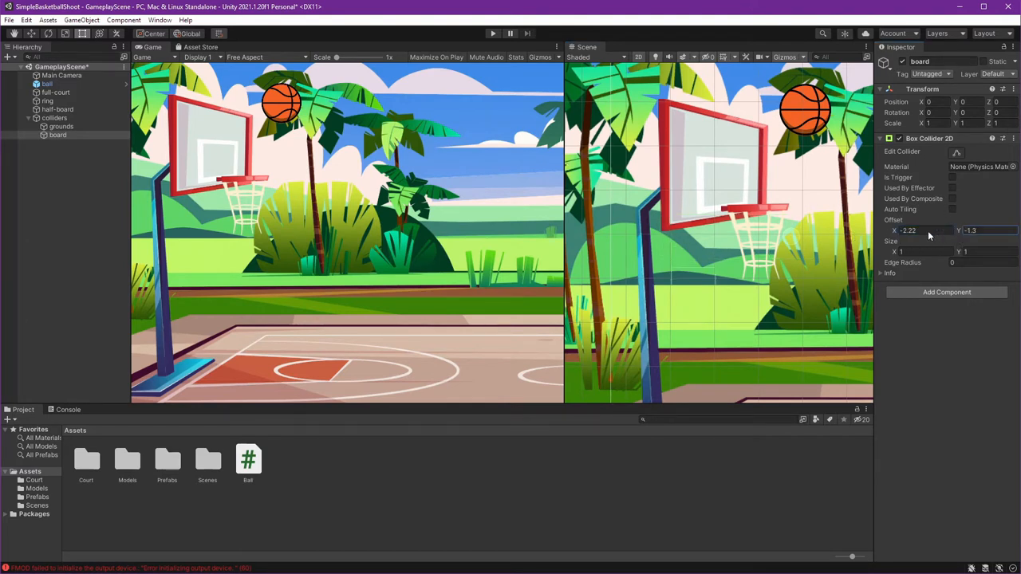
pyautogui.write('2.07')
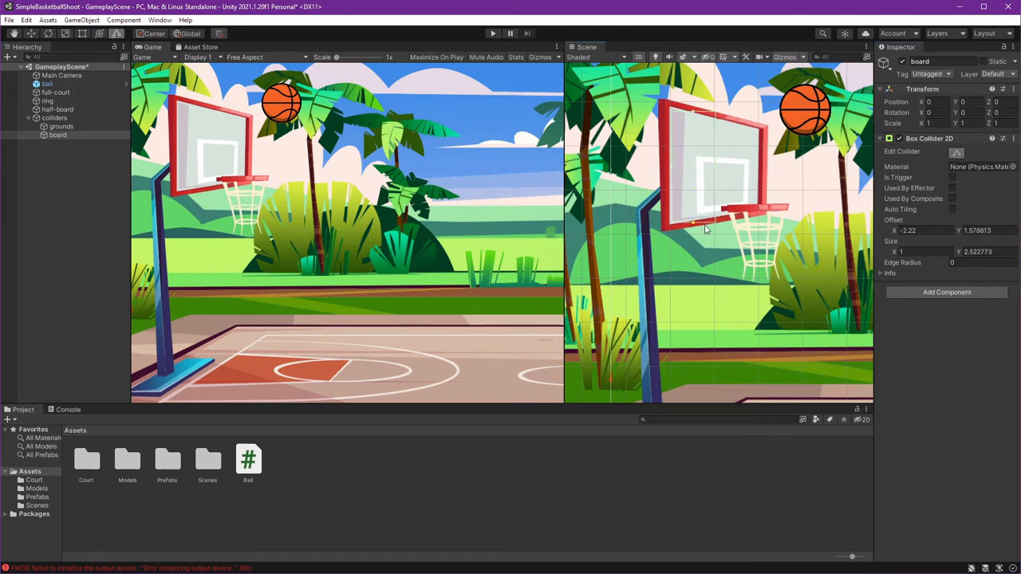
# - Drag the board collider's handles to fit the backboard, then narrow it to a thin strip
pyautogui.moveTo(705, 230); pyautogui.dragTo(716, 171)
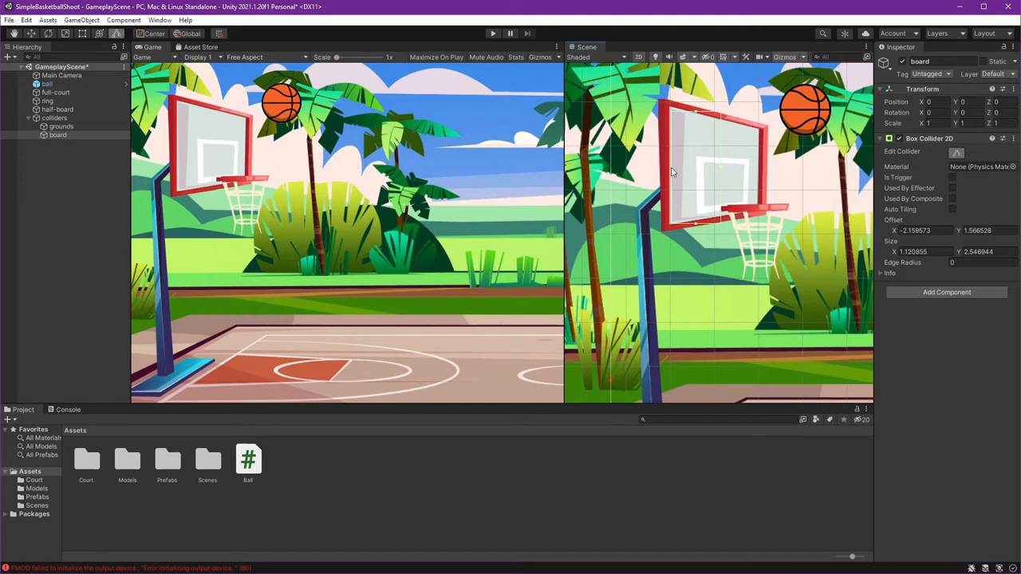
pyautogui.moveTo(716, 169)
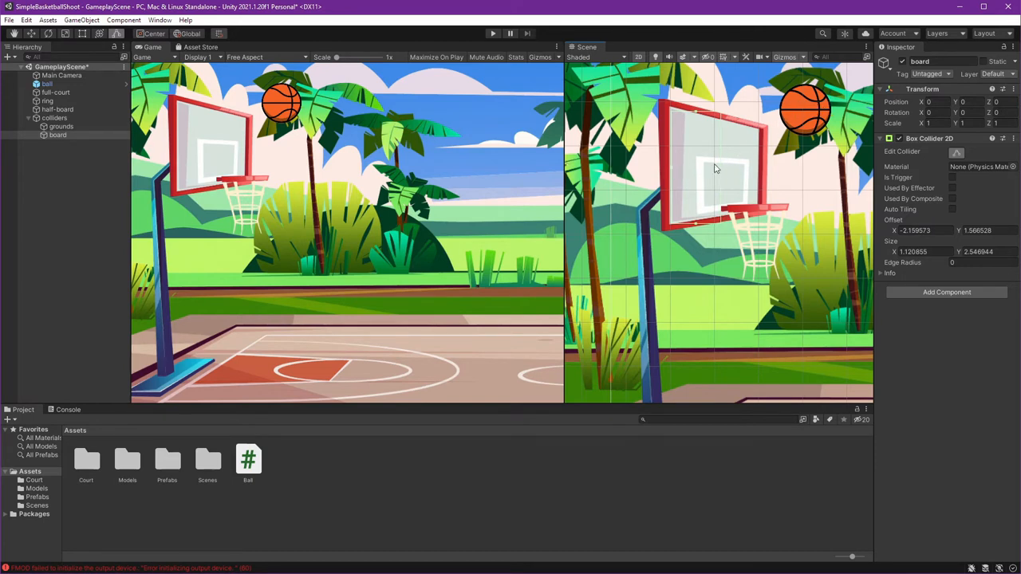
pyautogui.moveTo(728, 174)
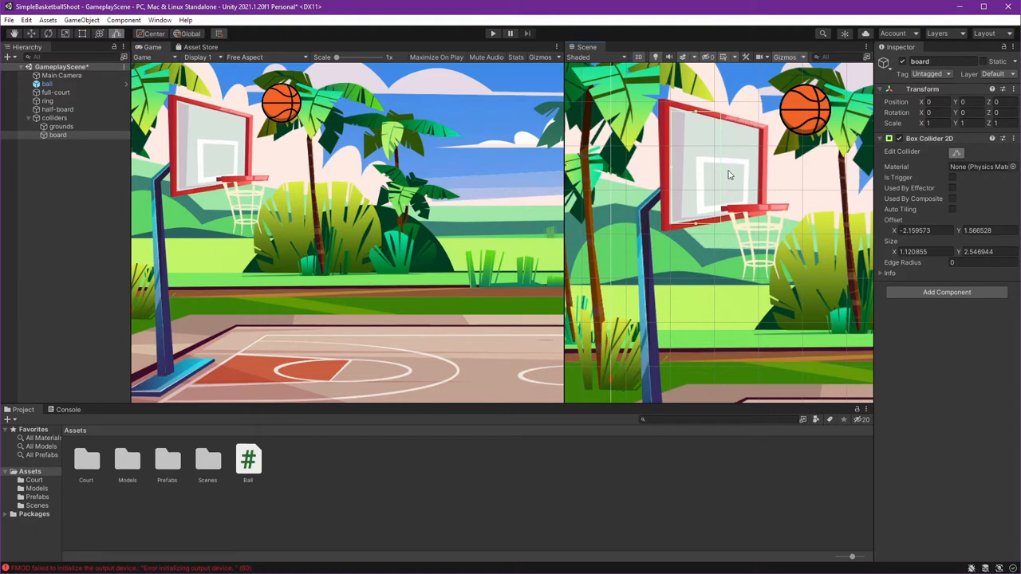
pyautogui.moveTo(673, 173)
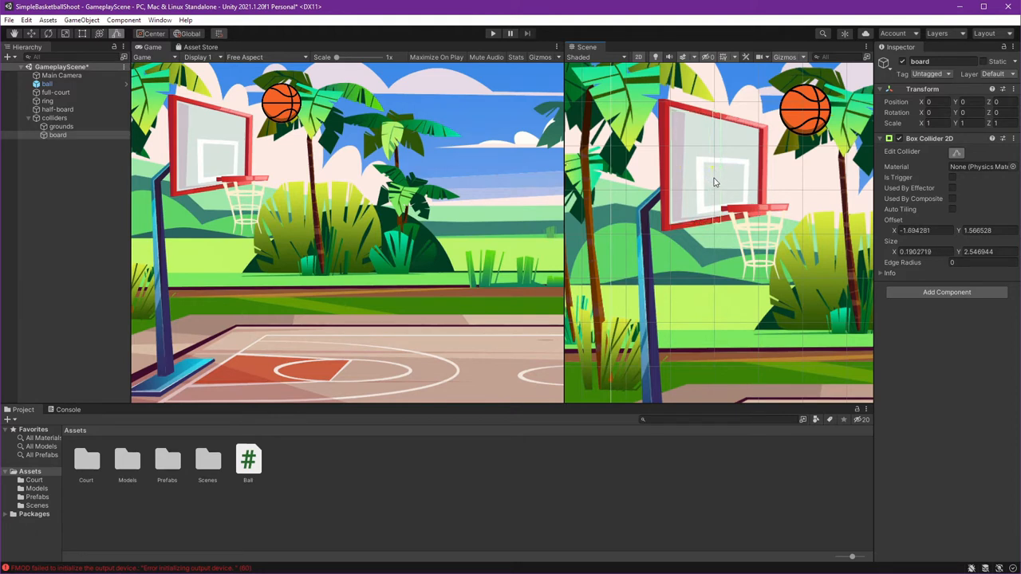
pyautogui.moveTo(714, 167); pyautogui.dragTo(717, 186)
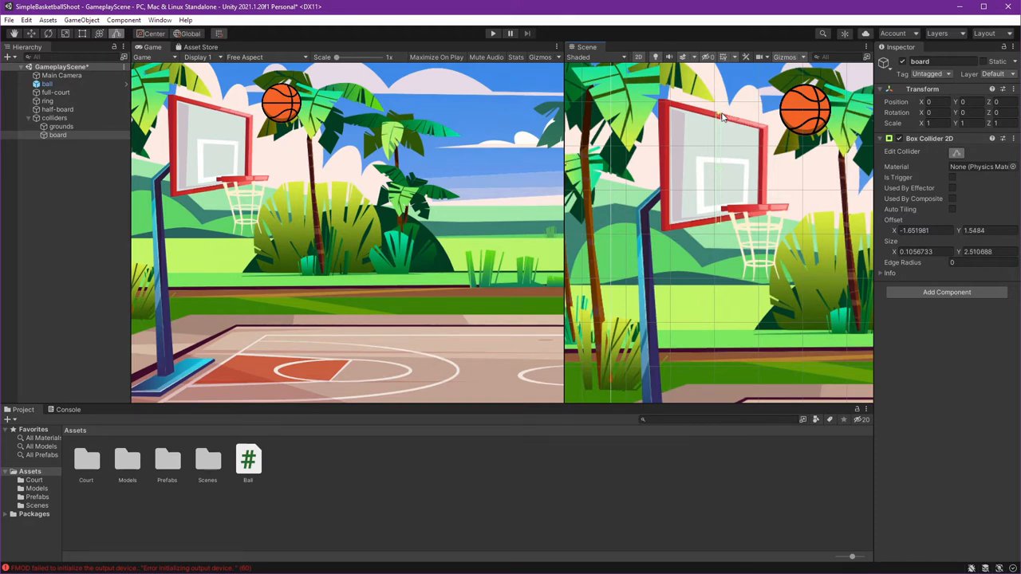
pyautogui.moveTo(746, 149)
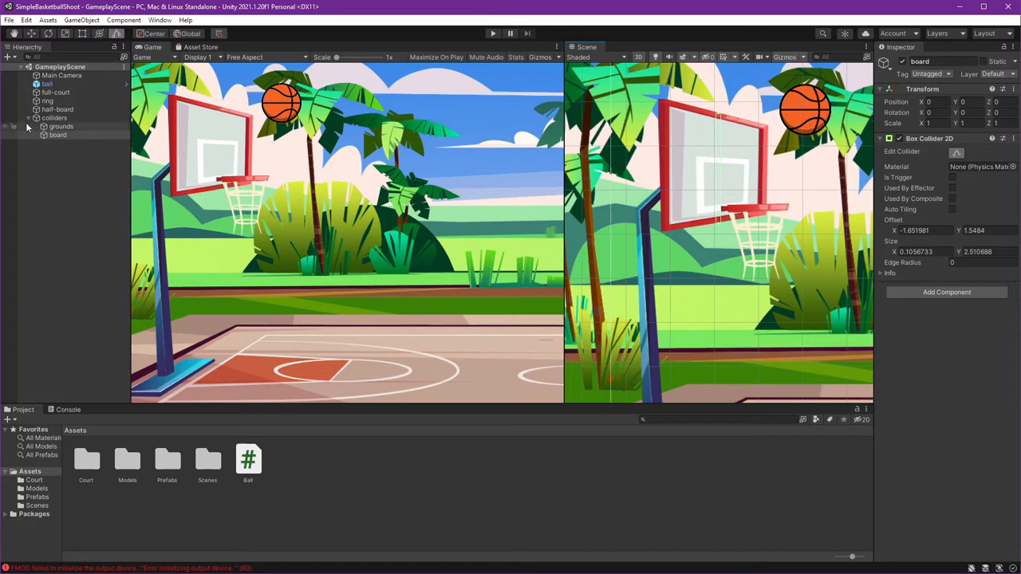
# - Create a ring child under colliders with a Box Collider 2D, offset -1.07 vertically
pyautogui.rightClick(54, 117)
pyautogui.write('ring')
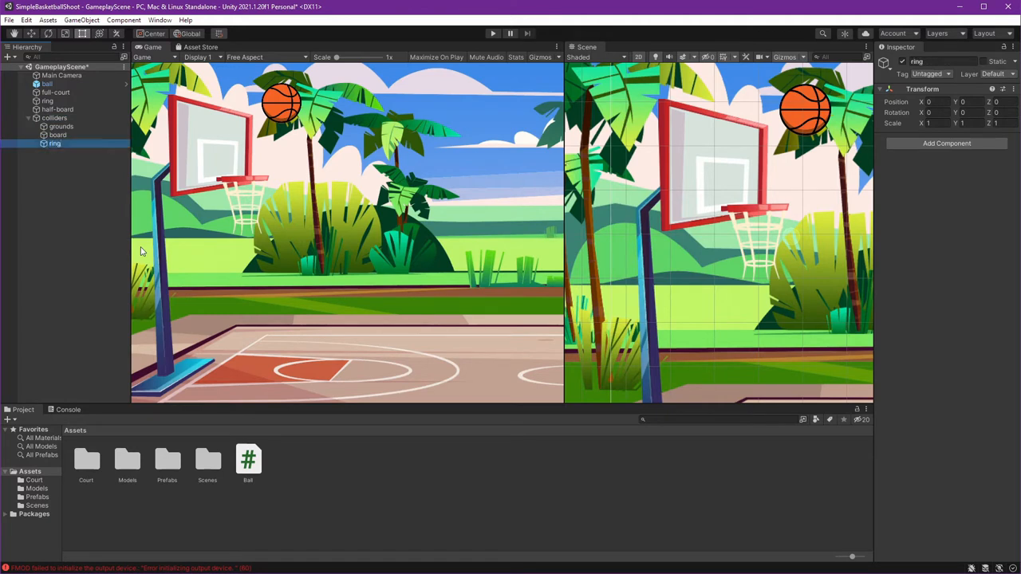
pyautogui.moveTo(947, 143)
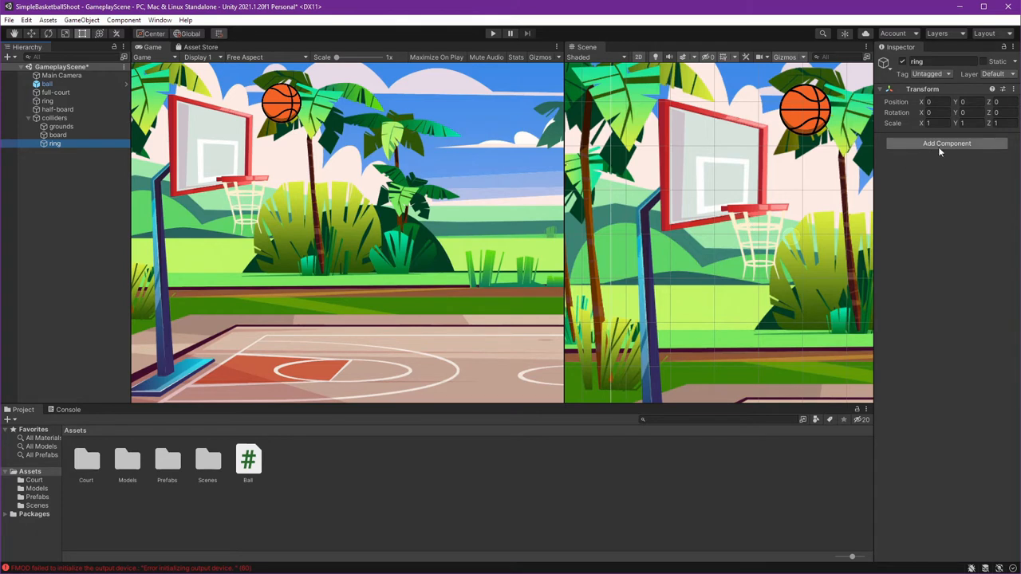
pyautogui.click(947, 143)
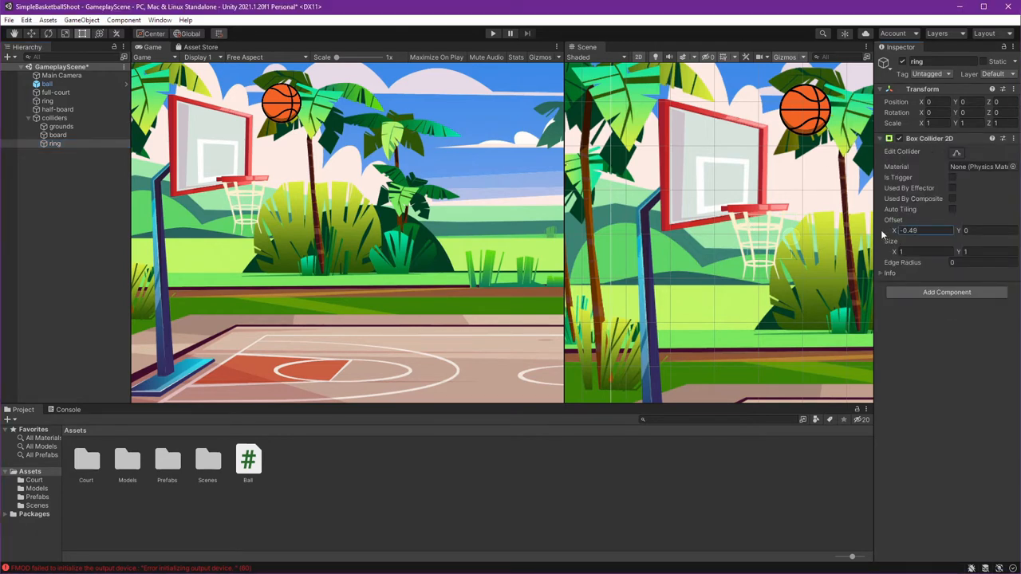
pyautogui.write('-1.07')
pyautogui.click(990, 230)
pyautogui.write('.18')
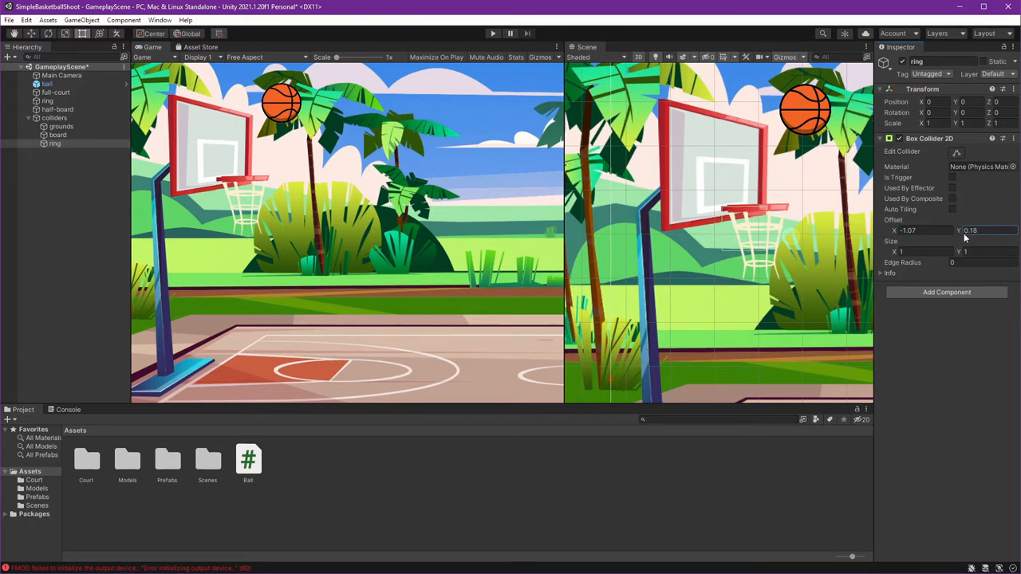
pyautogui.click(986, 231)
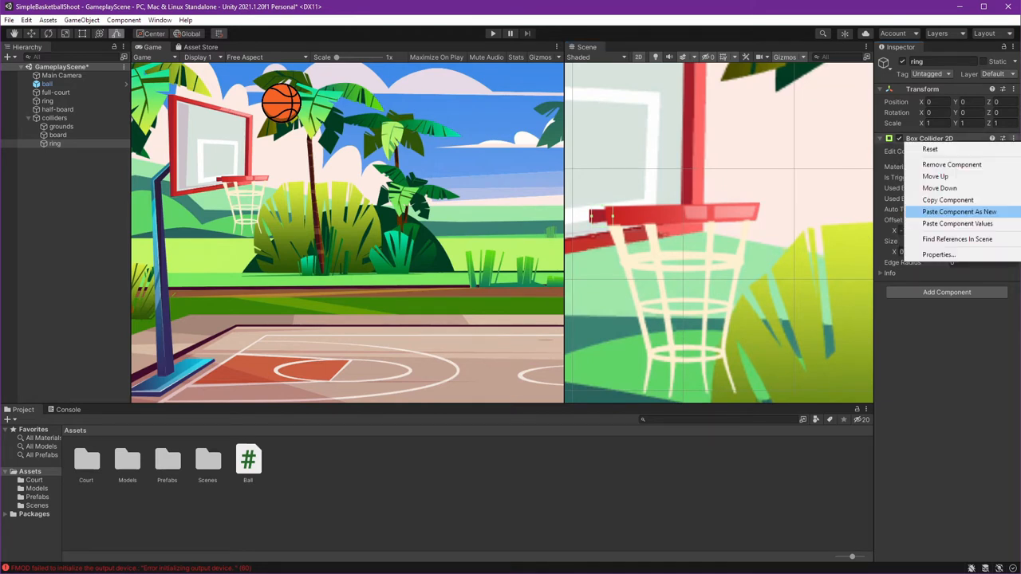
# - Paste the ring's Box Collider 2D as a new component and fit it over the rim's right end
pyautogui.click(958, 211)
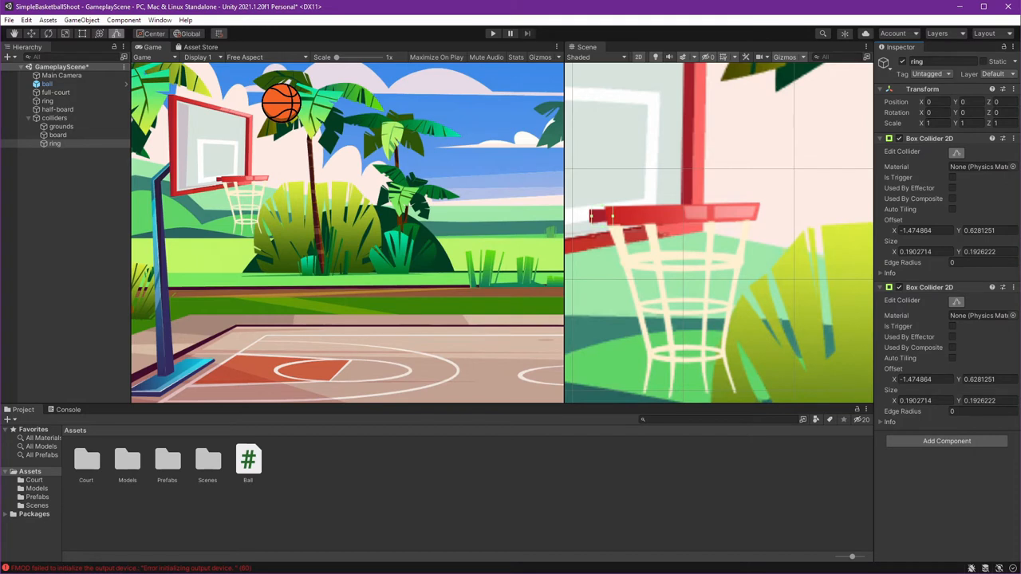
pyautogui.moveTo(615, 235)
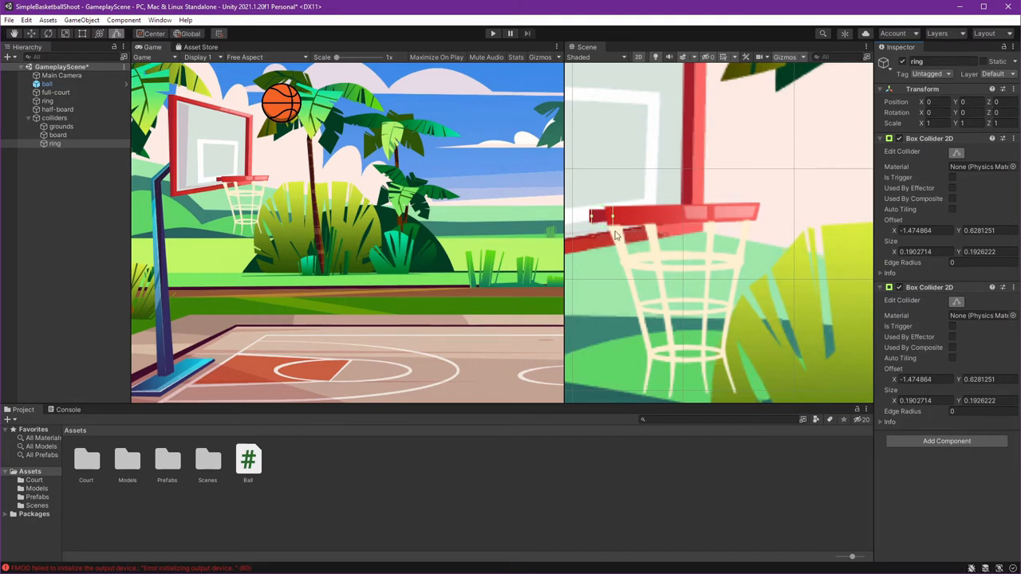
pyautogui.moveTo(908, 285)
pyautogui.write('-0.15')
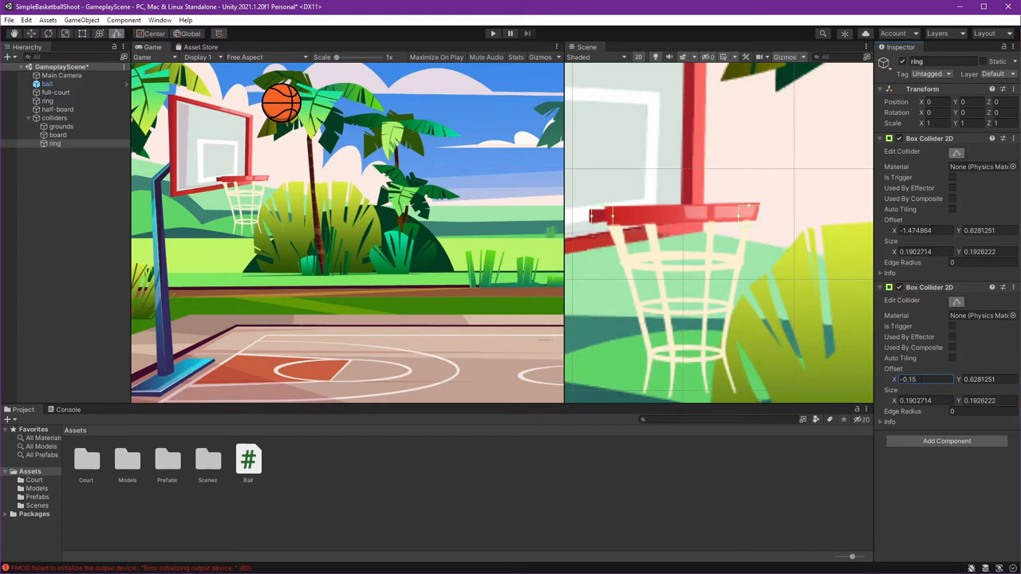
pyautogui.moveTo(962, 379)
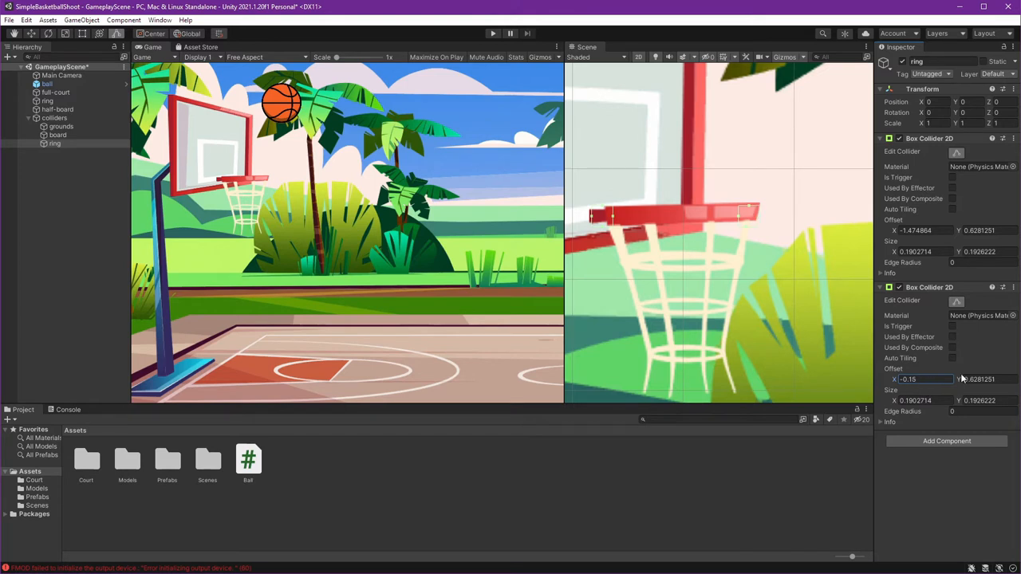
pyautogui.moveTo(742, 225)
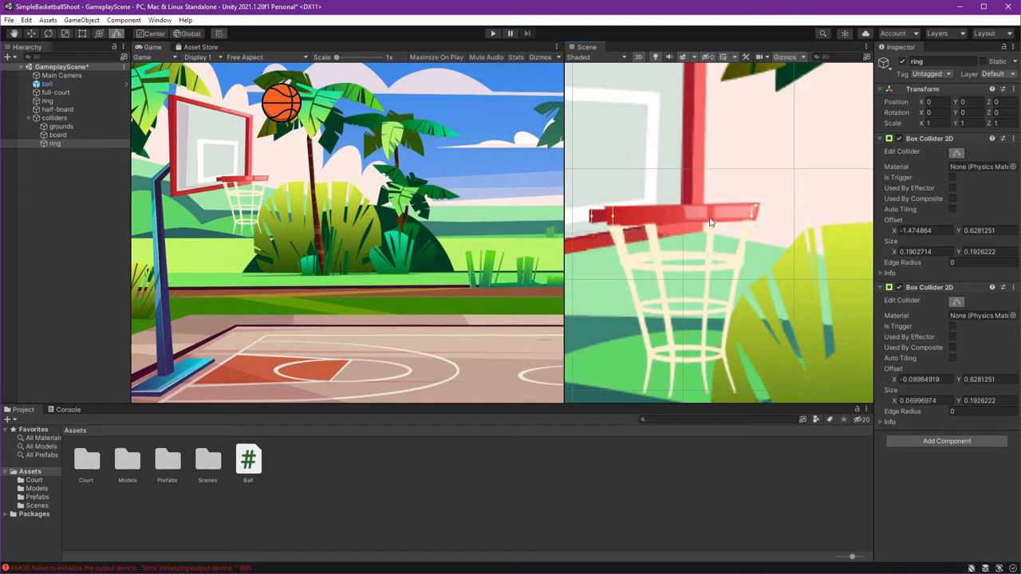
pyautogui.moveTo(756, 248)
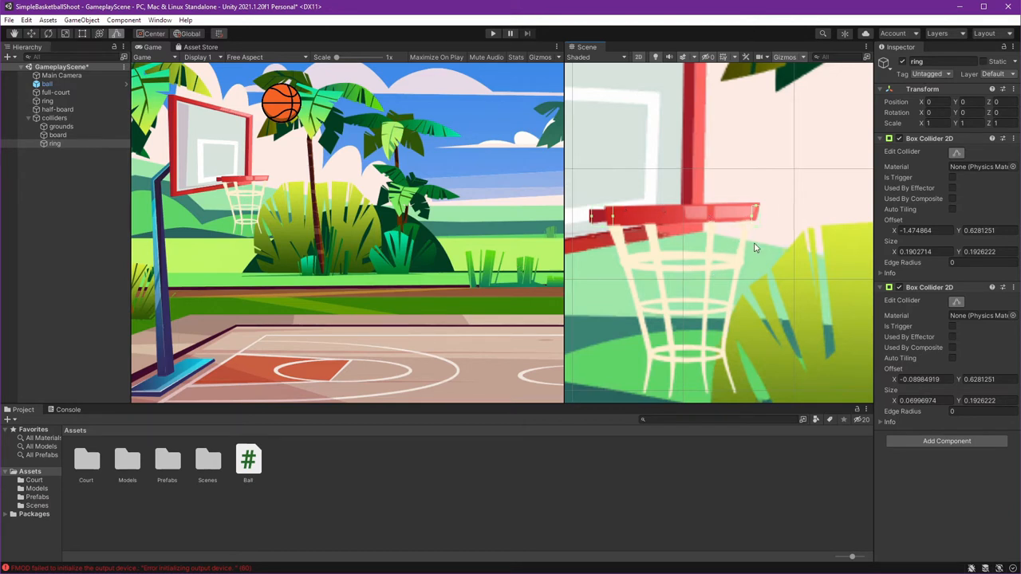
pyautogui.click(985, 379)
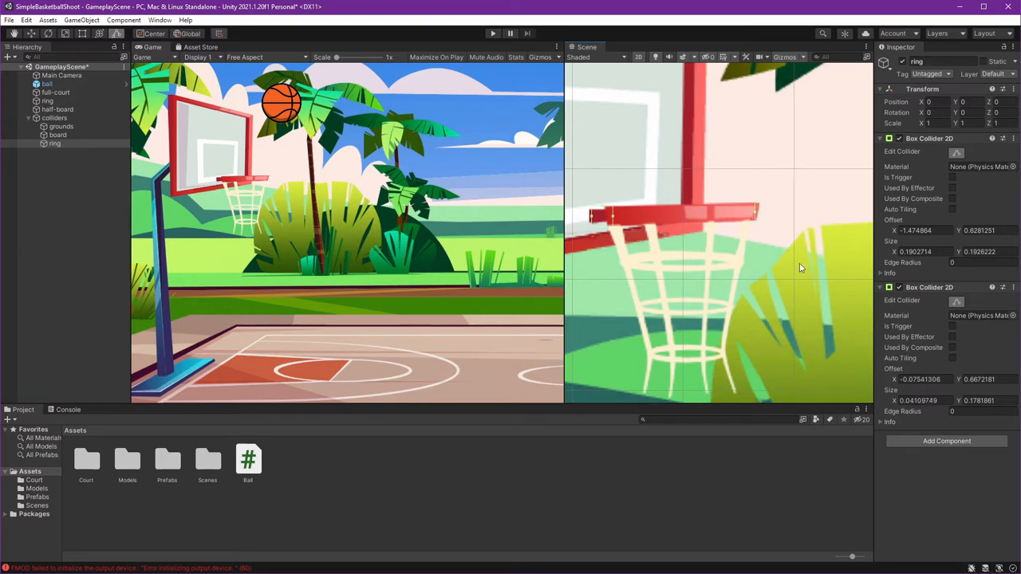
pyautogui.moveTo(613, 219)
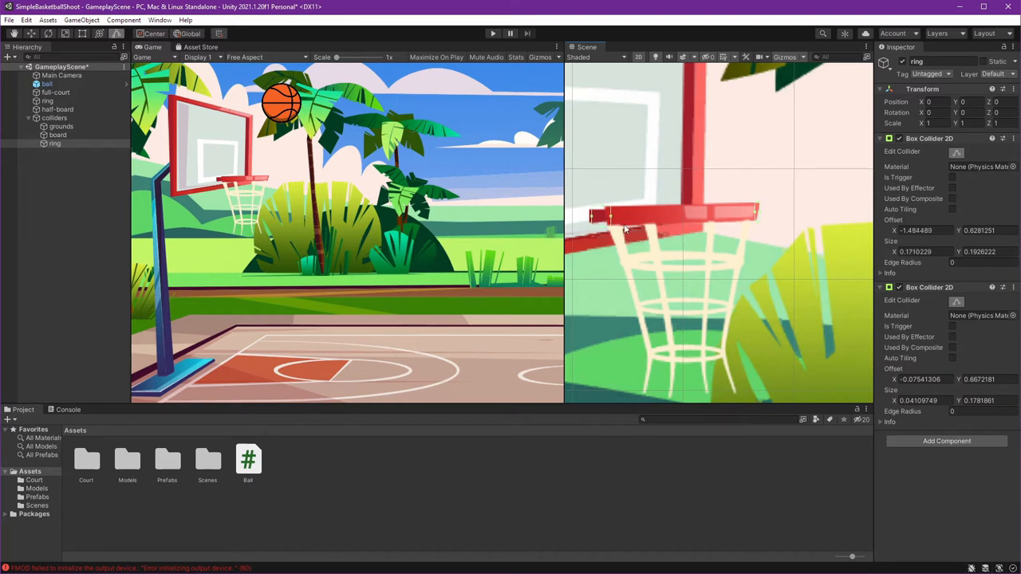
pyautogui.moveTo(733, 249)
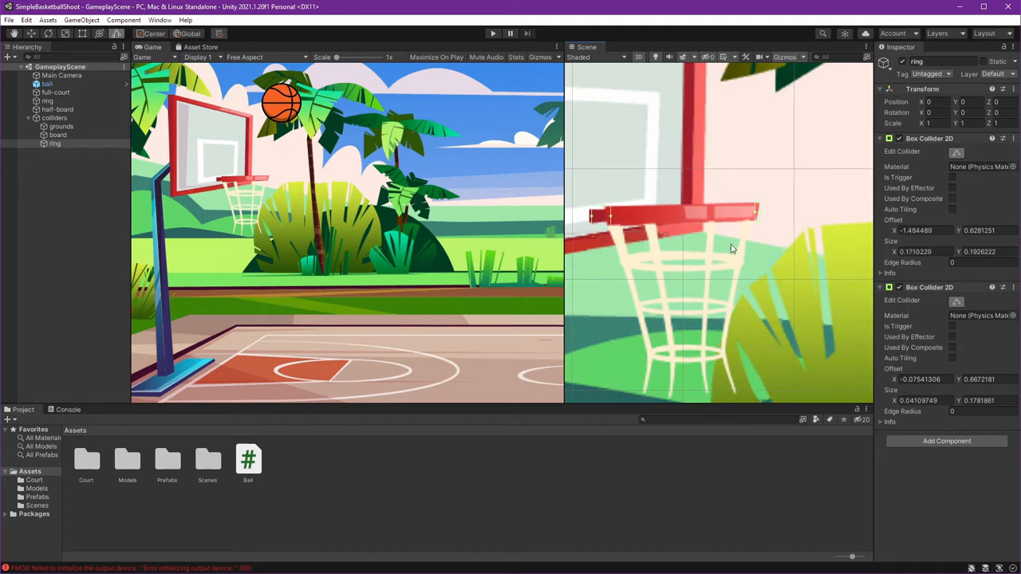
pyautogui.moveTo(593, 98)
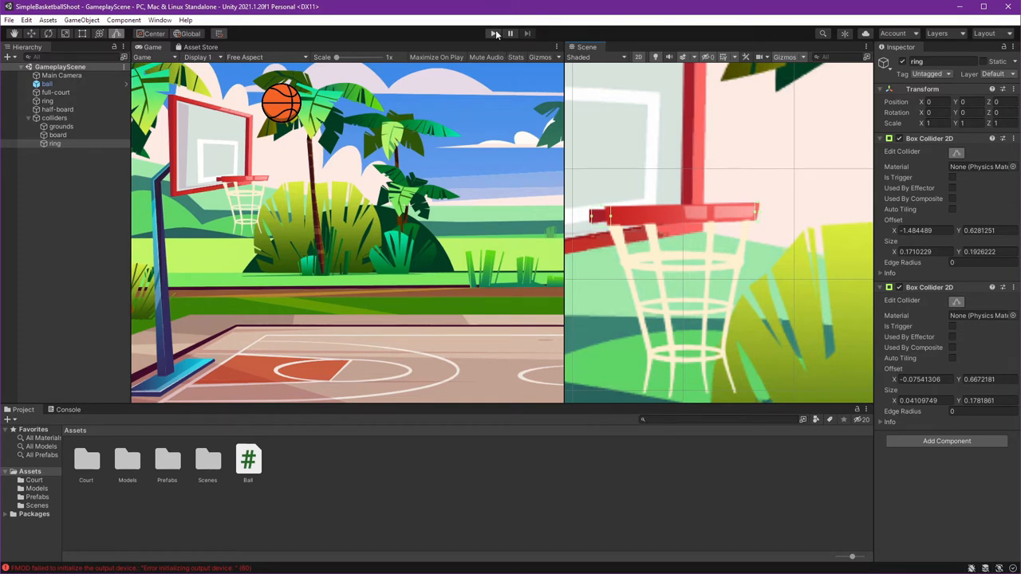
pyautogui.click(492, 34)
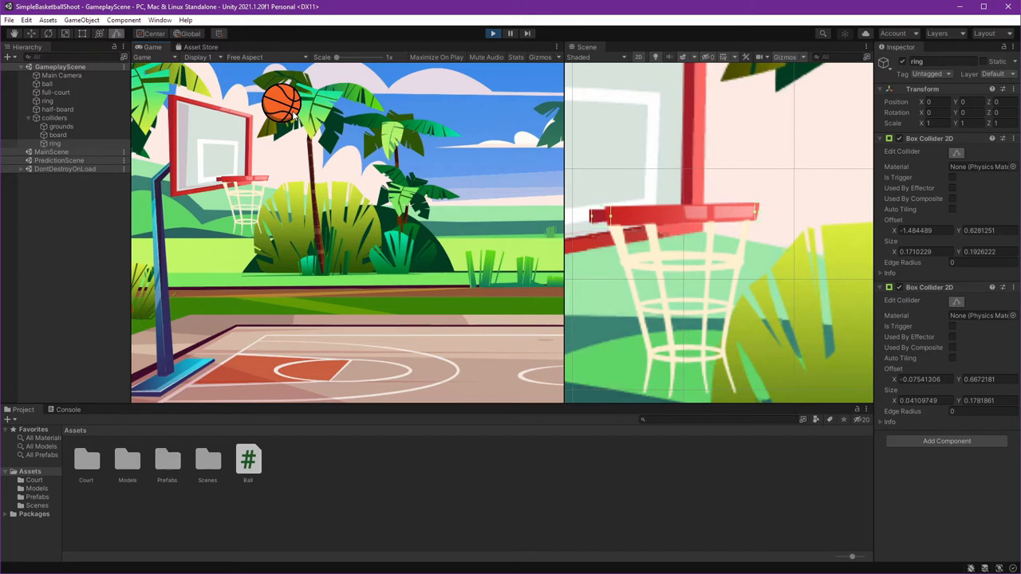
pyautogui.moveTo(372, 123)
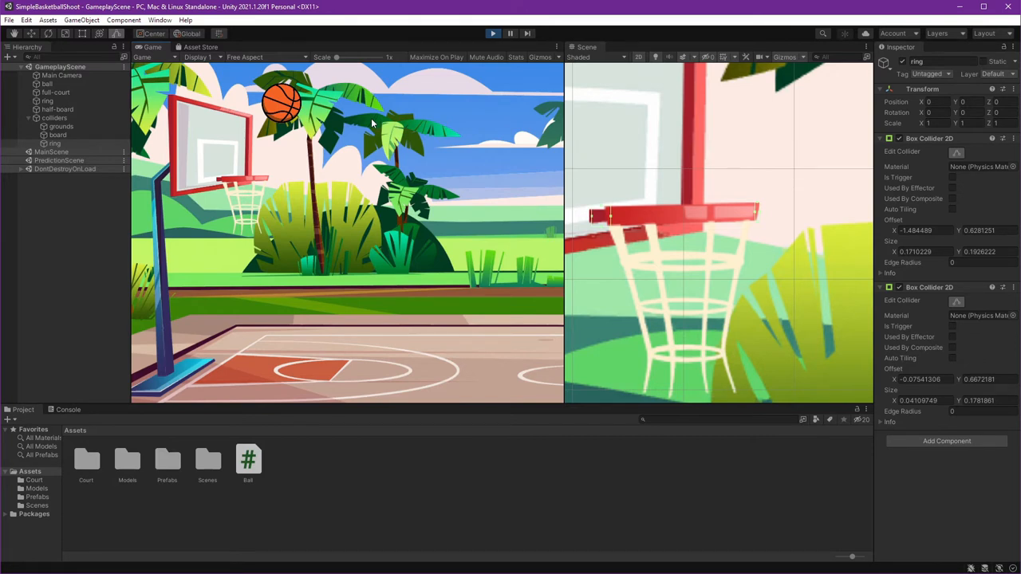
pyautogui.moveTo(499, 56)
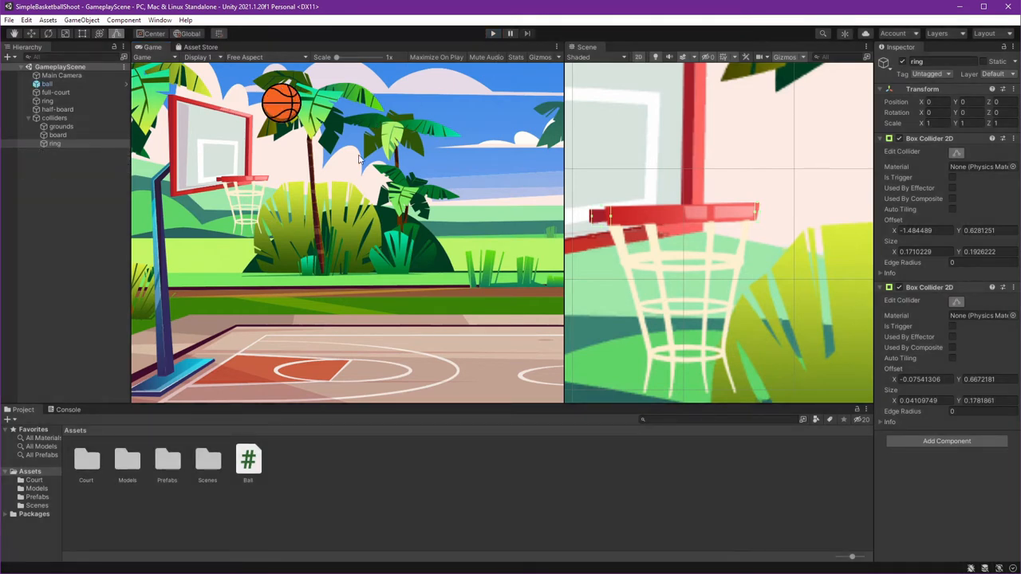
pyautogui.moveTo(255, 474)
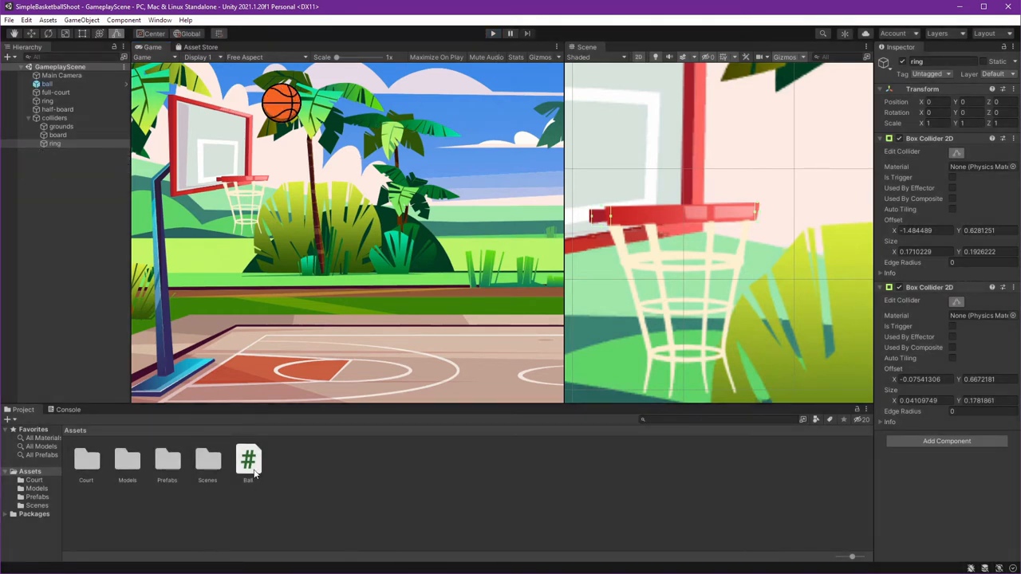
# - Open Ball.cs and scroll down to place the cursor inside OnCollisionEnter2D
pyautogui.click(248, 461)
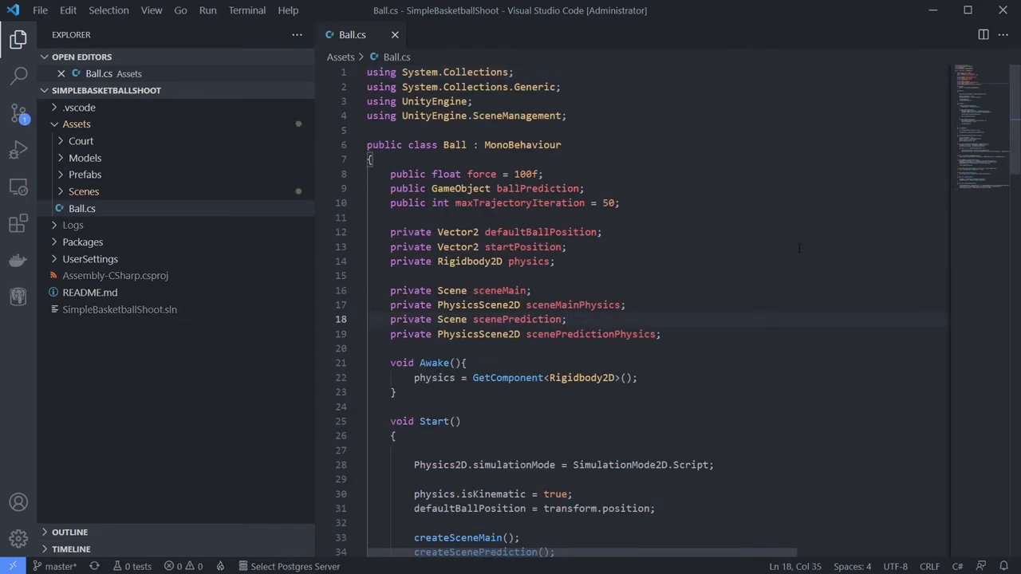
pyautogui.scroll(-3)
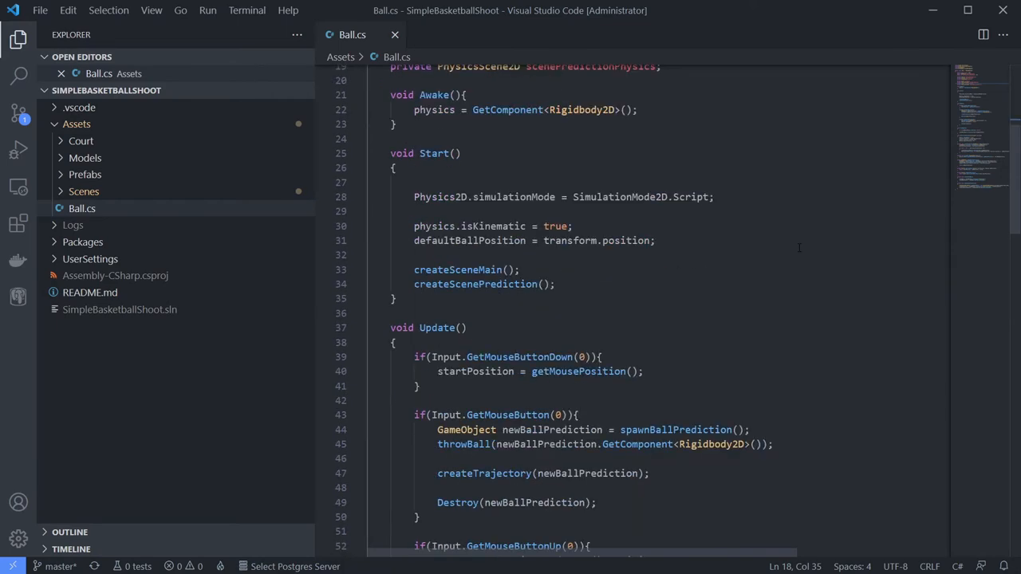
pyautogui.scroll(-3)
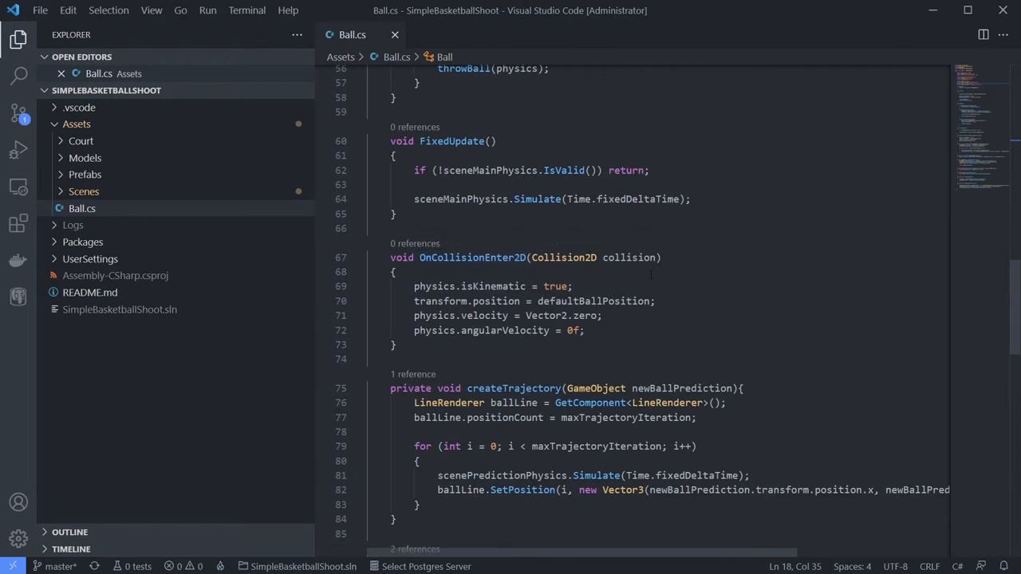
pyautogui.moveTo(414, 287); pyautogui.dragTo(584, 331)
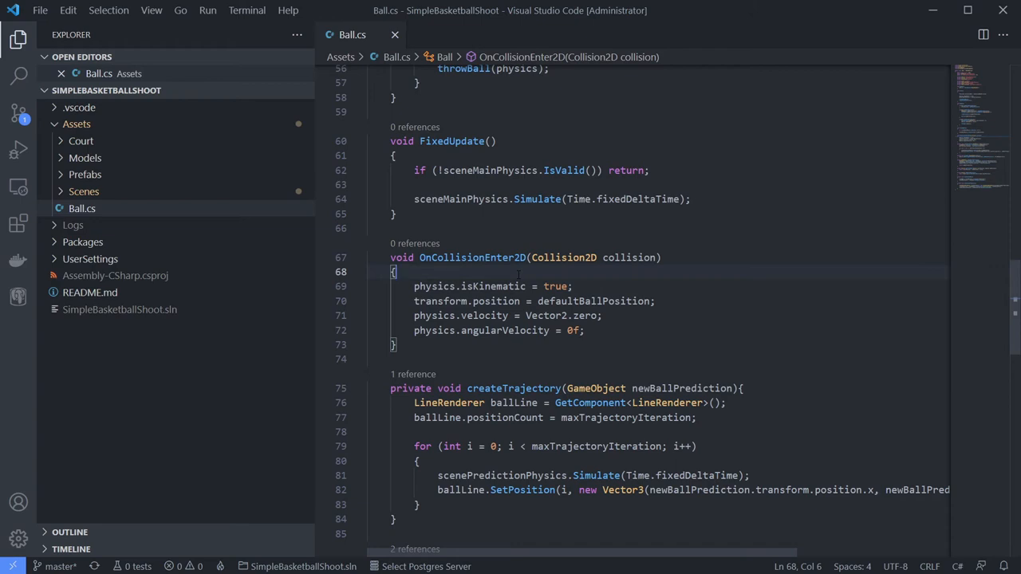
# - Insert if(!collision.gameObject.tag.Equals("ground")) return; as the handler's first line
pyautogui.press('Enter')
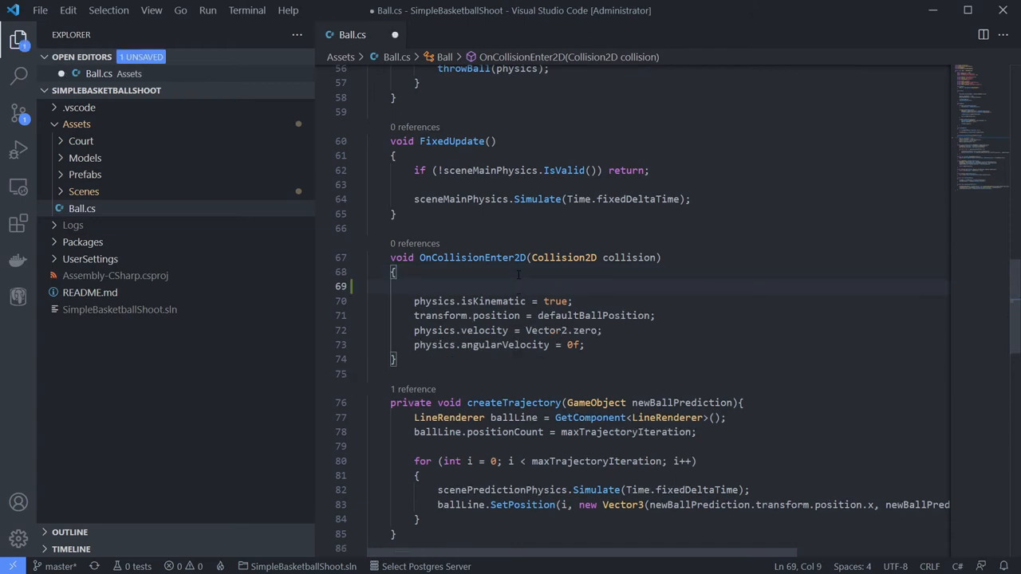
pyautogui.write('if(')
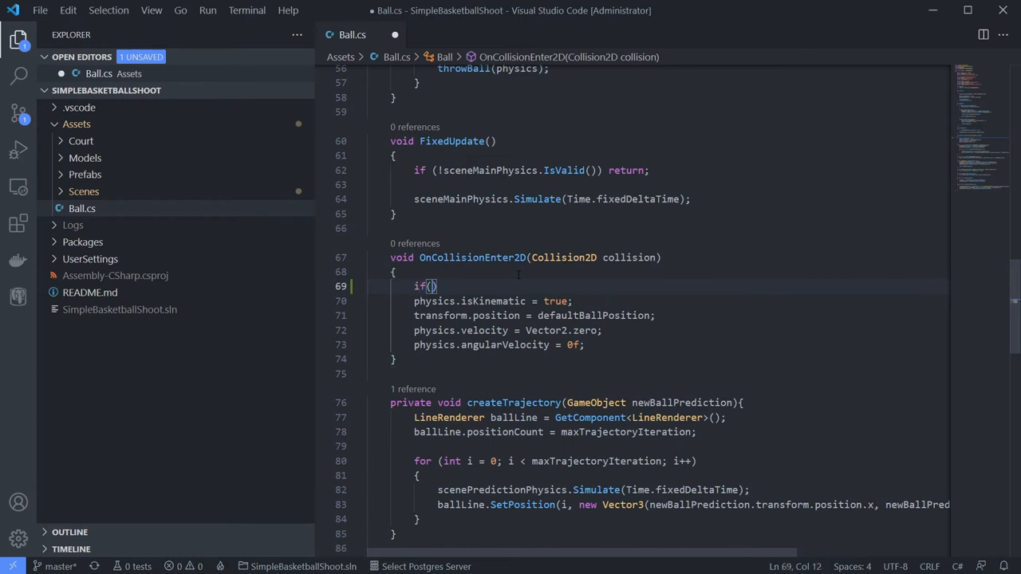
pyautogui.write('!collision.')
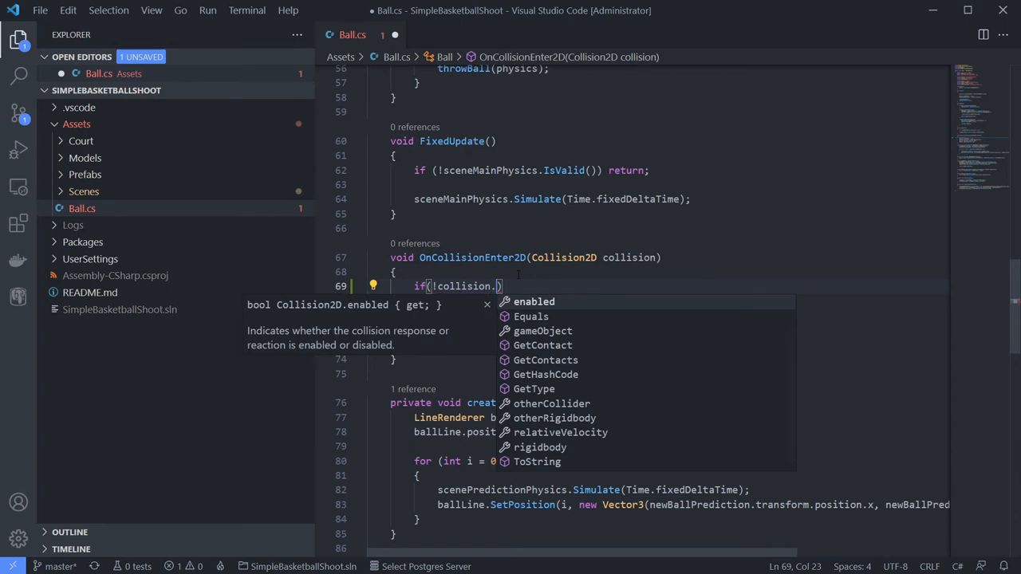
pyautogui.write('gameObject')
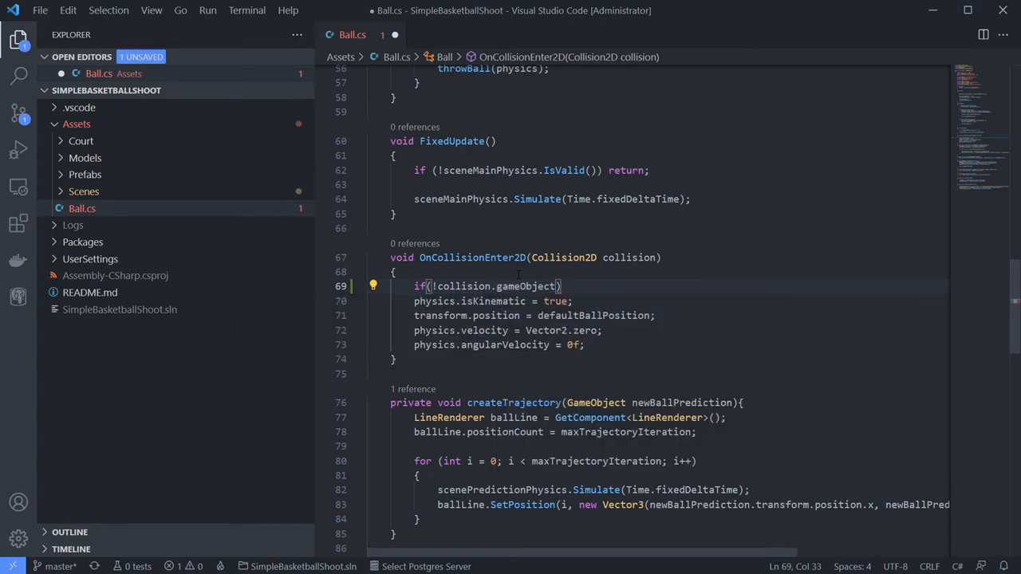
pyautogui.write('.tag')
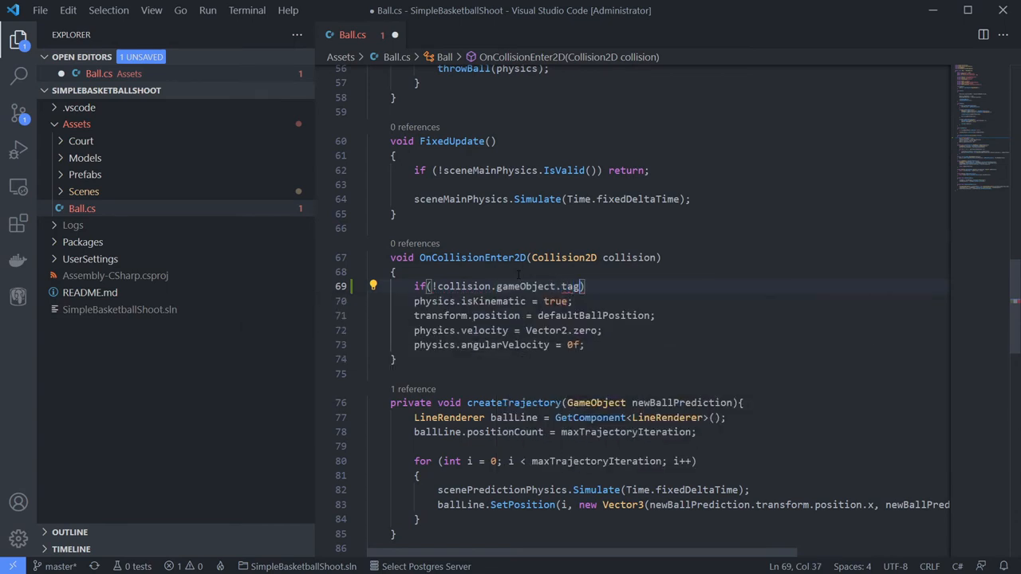
pyautogui.write('.equ')
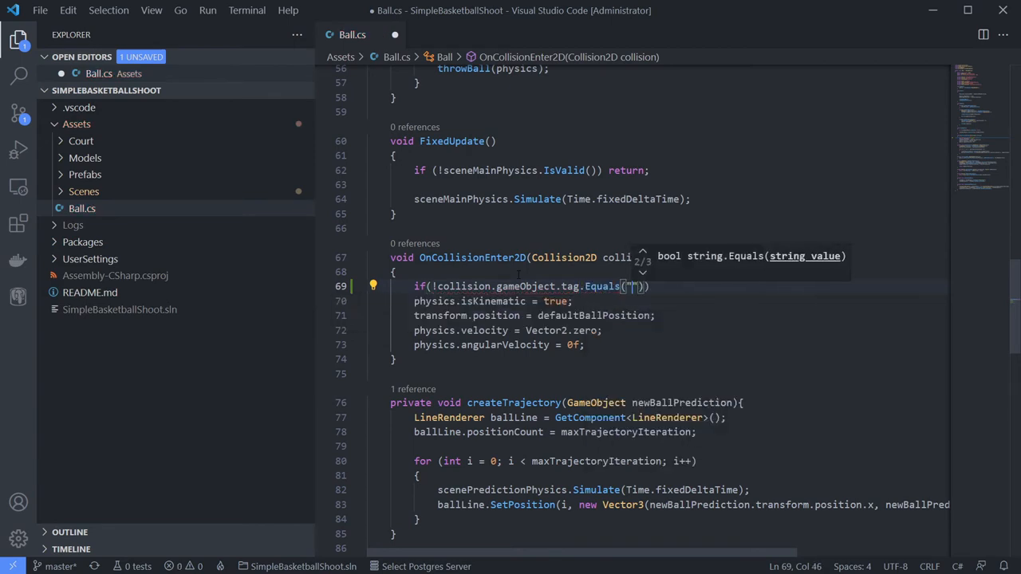
pyautogui.write('ground')
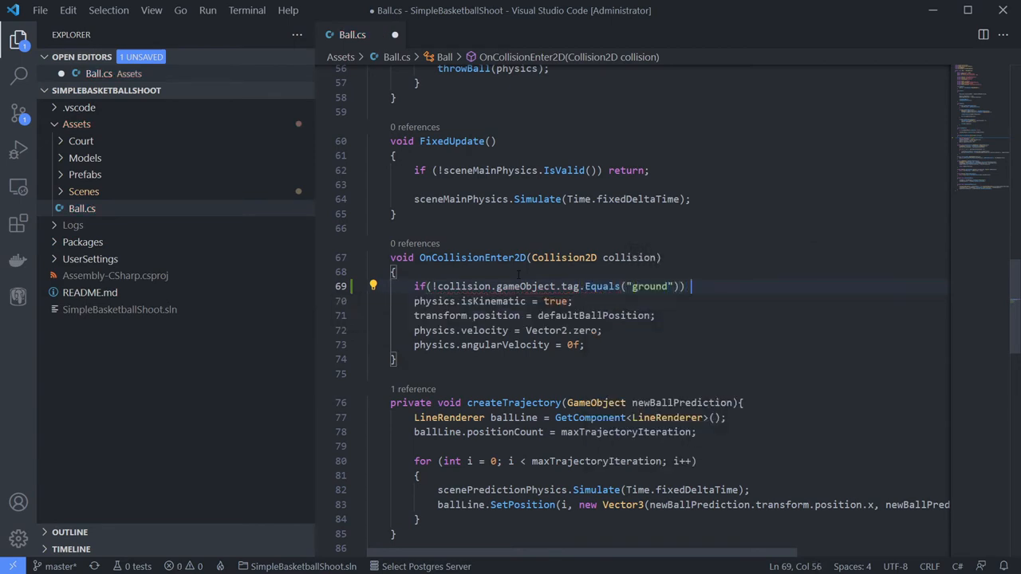
pyautogui.write('return;')
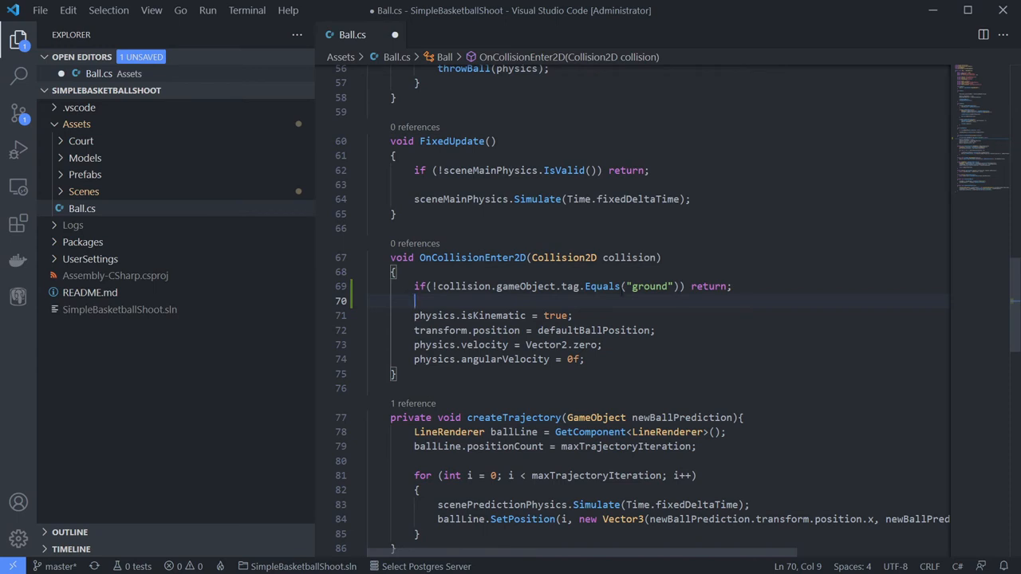
pyautogui.doubleClick(570, 286)
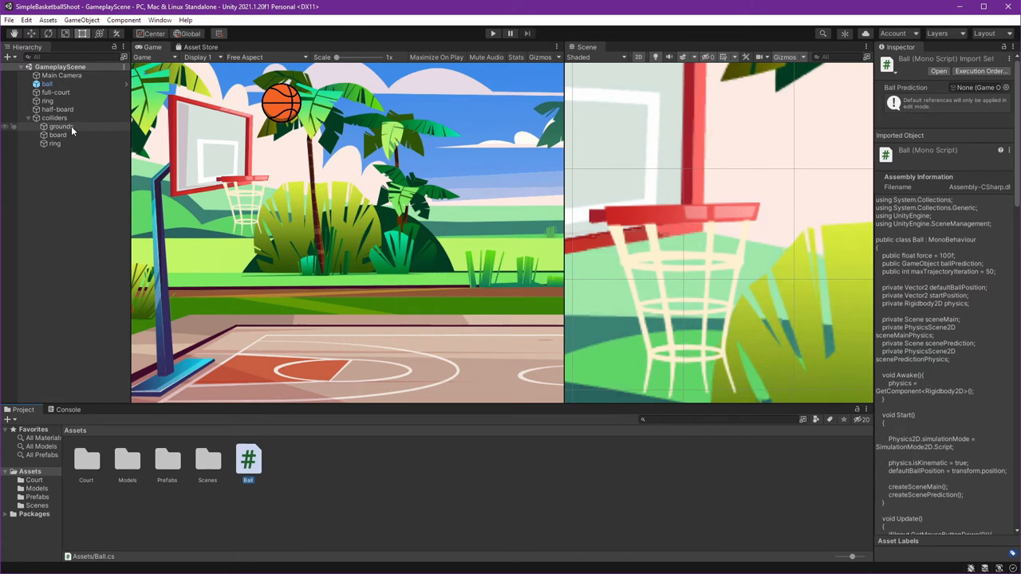
# - Add a new ground tag through Add Tag... and set it on the grounds object
pyautogui.click(61, 126)
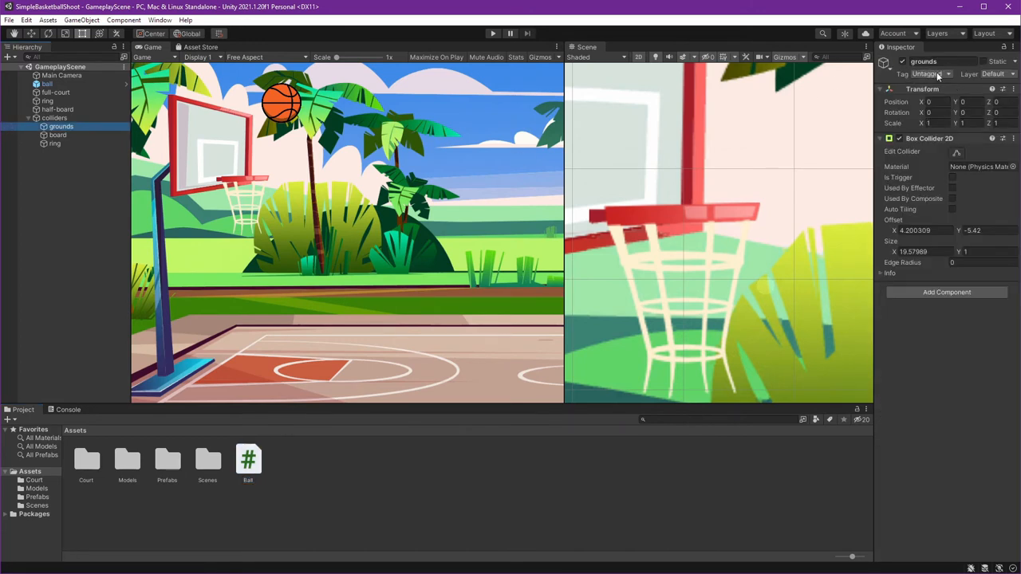
pyautogui.click(930, 74)
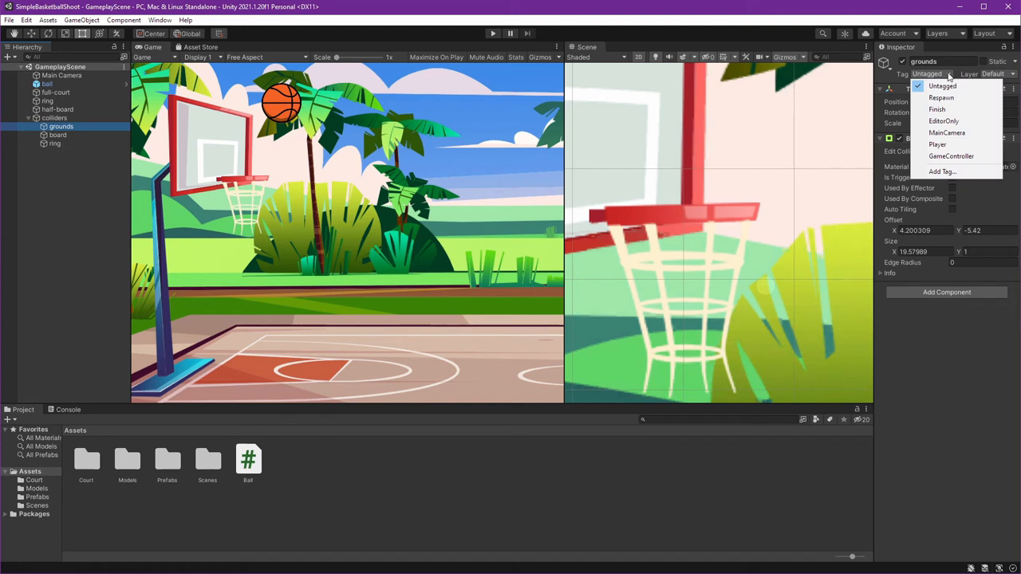
pyautogui.click(943, 171)
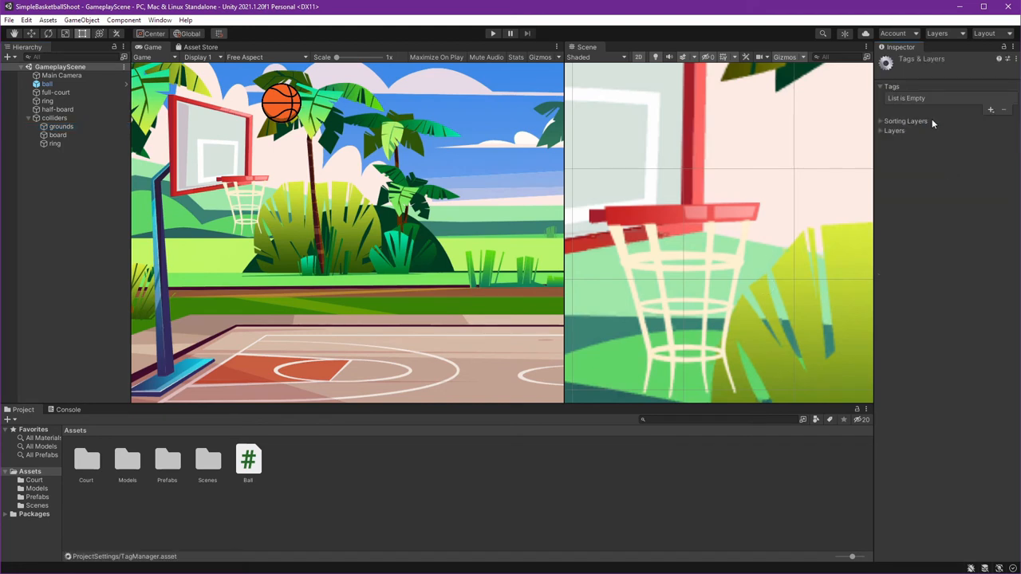
pyautogui.click(991, 109)
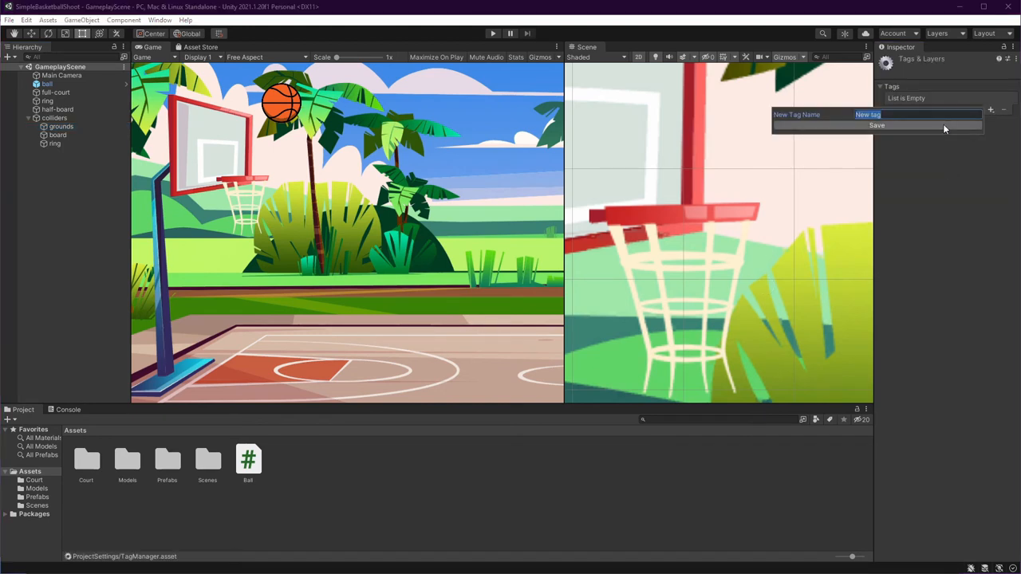
pyautogui.click(876, 125)
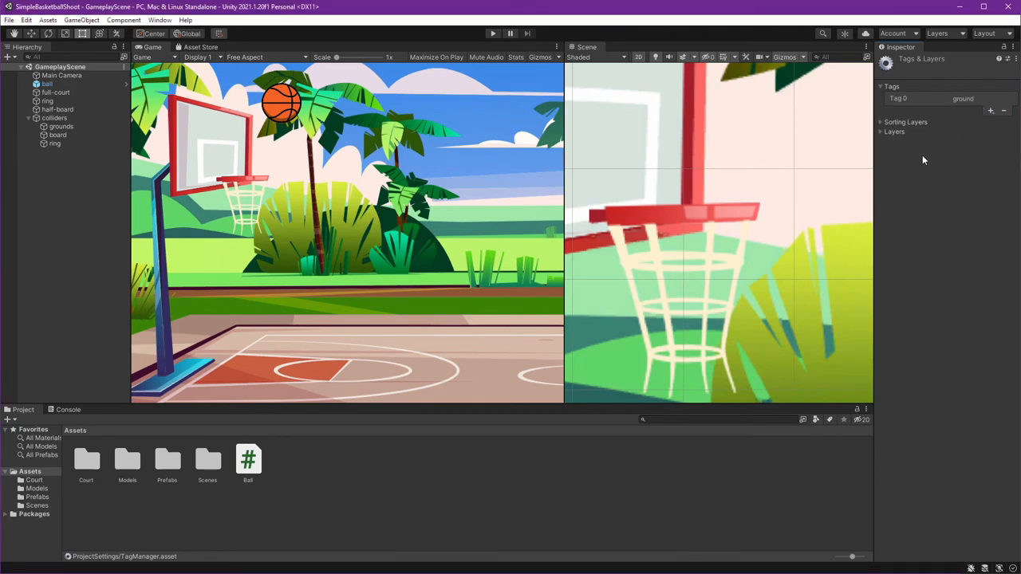
pyautogui.click(61, 126)
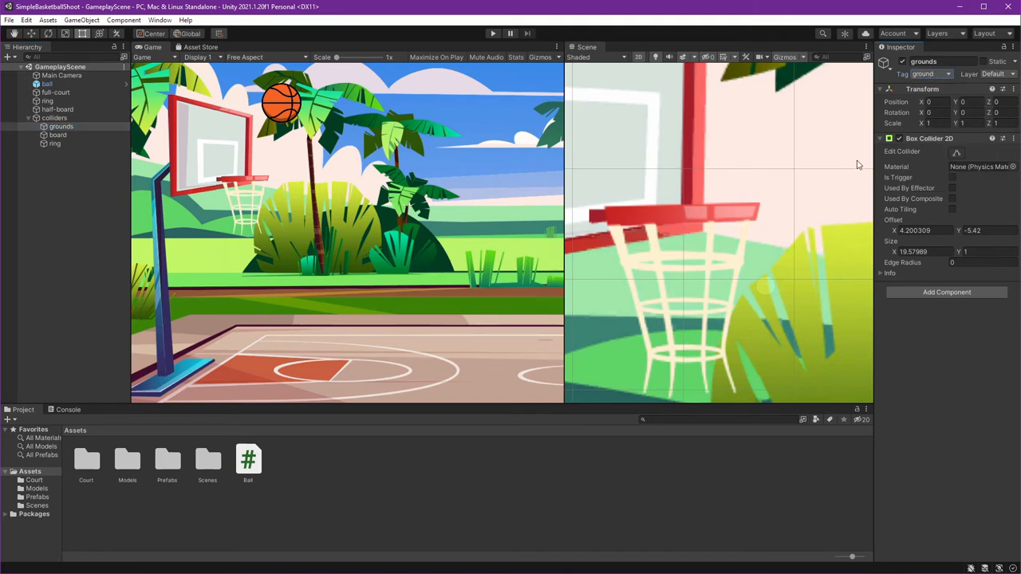
pyautogui.moveTo(401, 107)
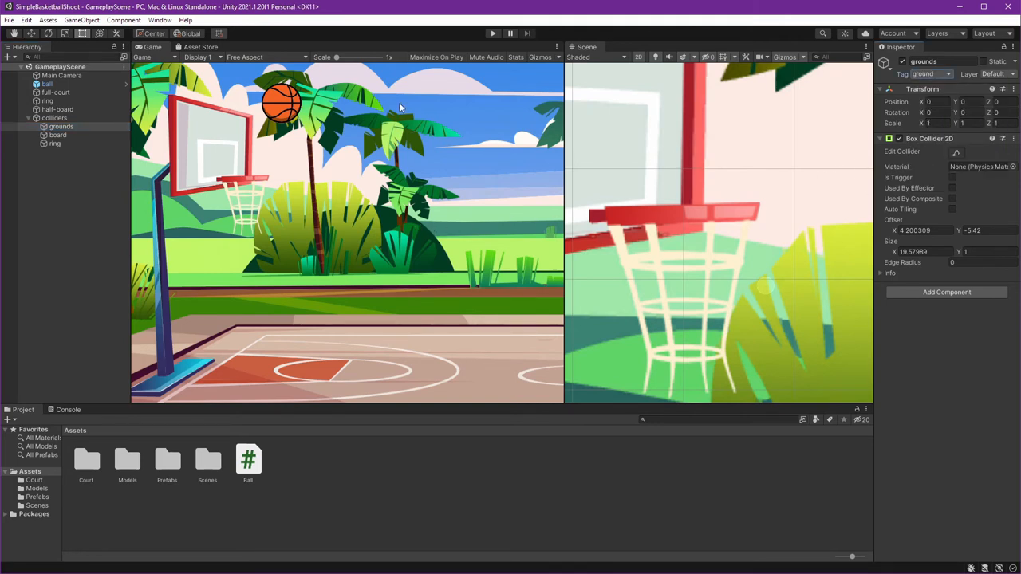
# - Enter play mode and select the ball to inspect its Rigidbody 2D and Circle Collider 2D
pyautogui.click(492, 33)
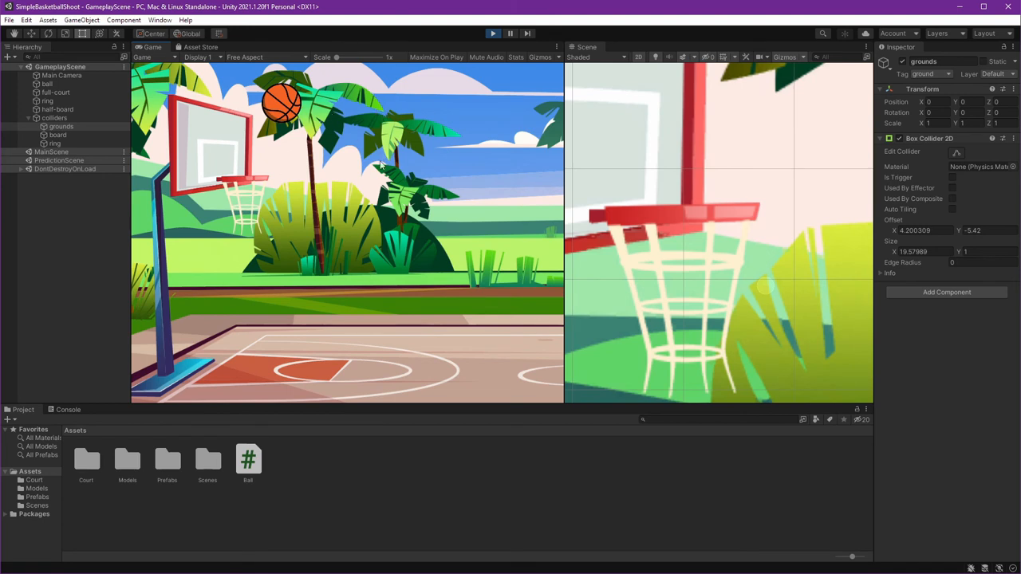
pyautogui.moveTo(357, 176)
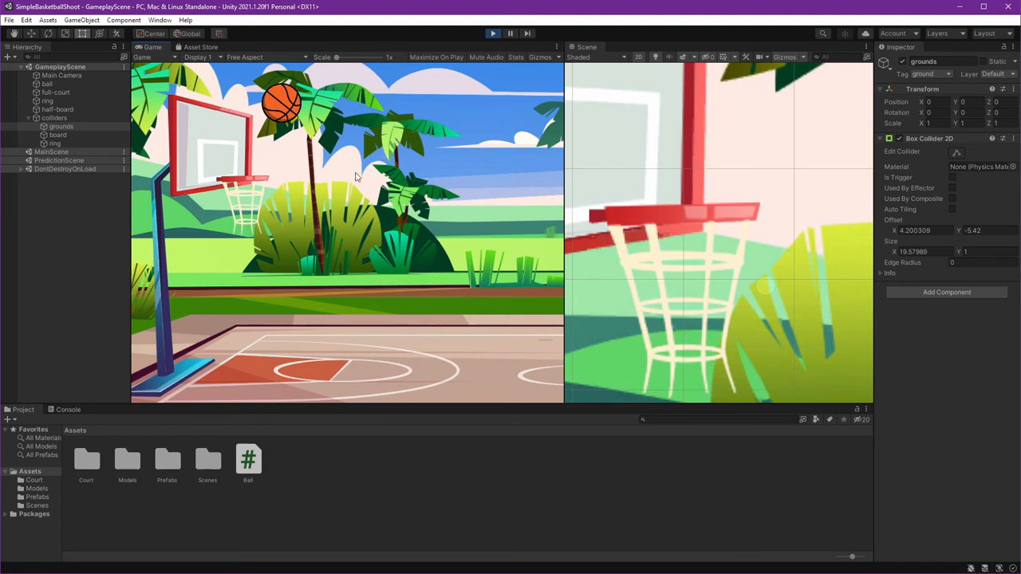
pyautogui.moveTo(314, 160)
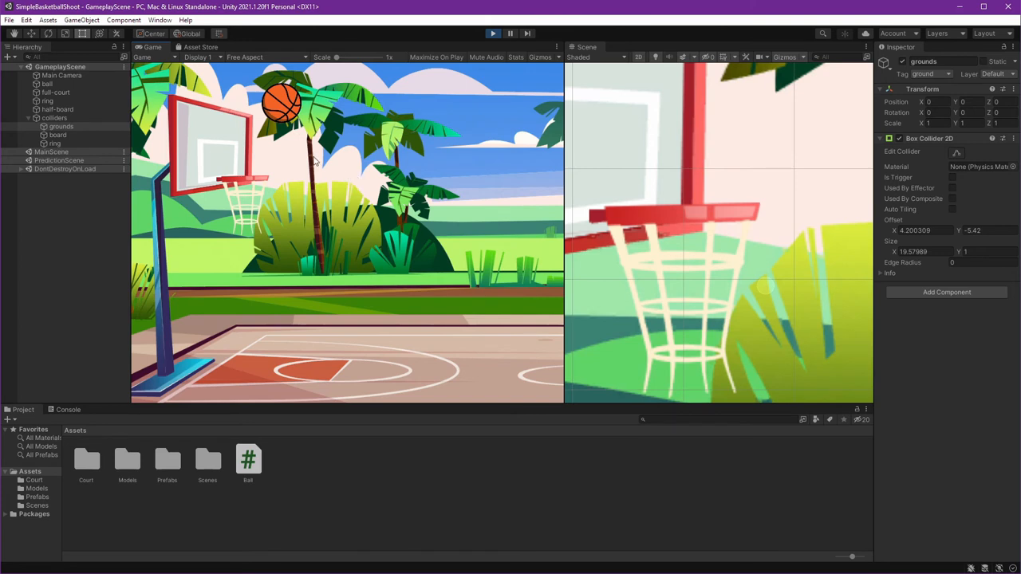
pyautogui.click(46, 84)
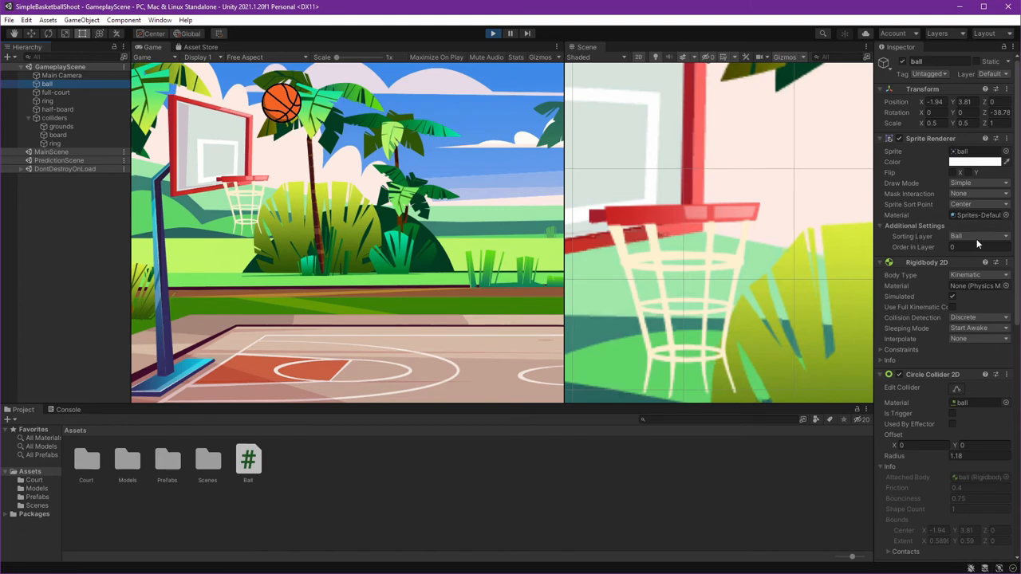
# - Exit Play mode and set the ball's Line Renderer Sorting Layer to Front
pyautogui.scroll(-3)
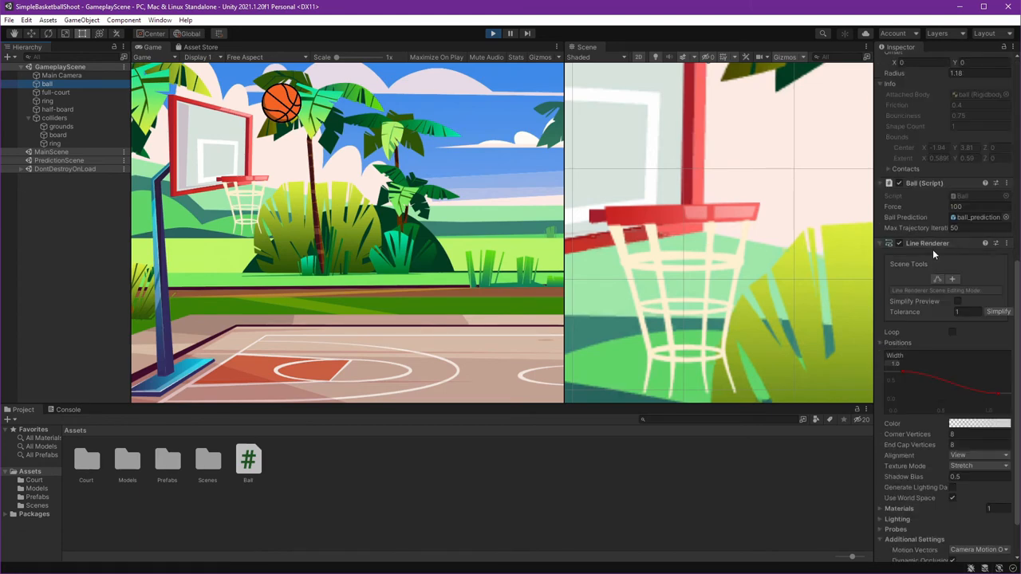
pyautogui.scroll(-3)
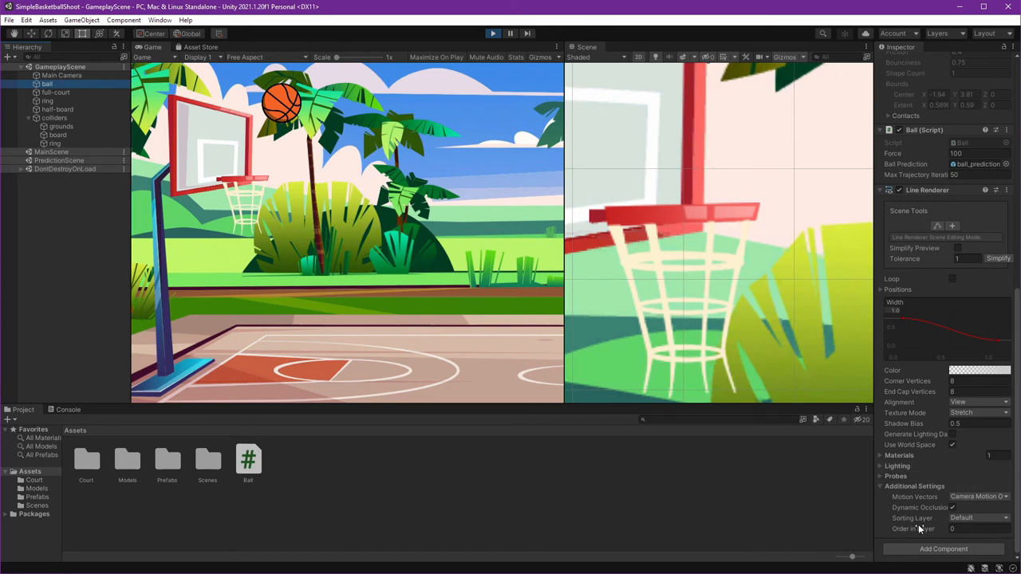
pyautogui.click(982, 518)
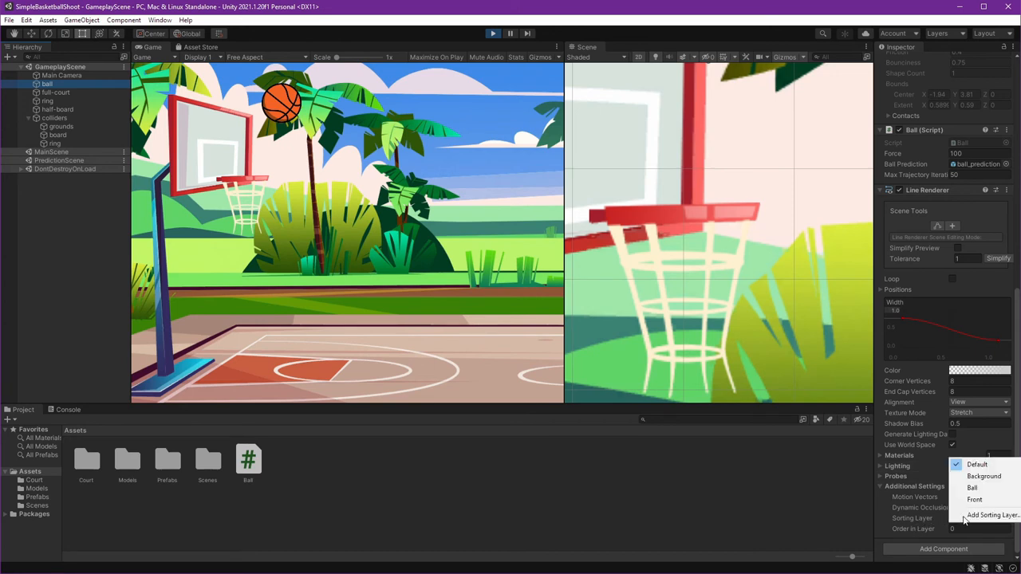
pyautogui.click(974, 500)
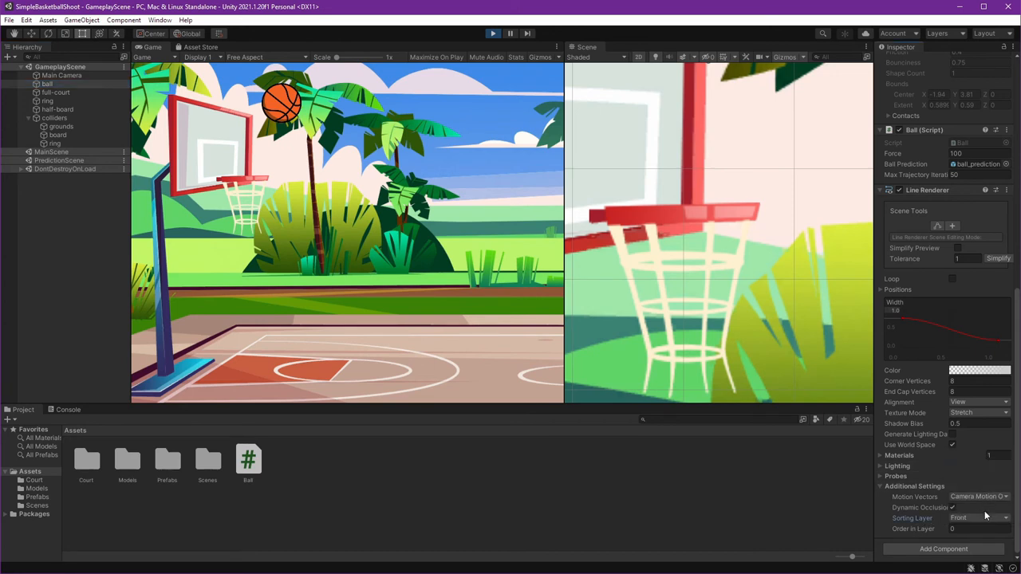
pyautogui.press('ctrl+s')
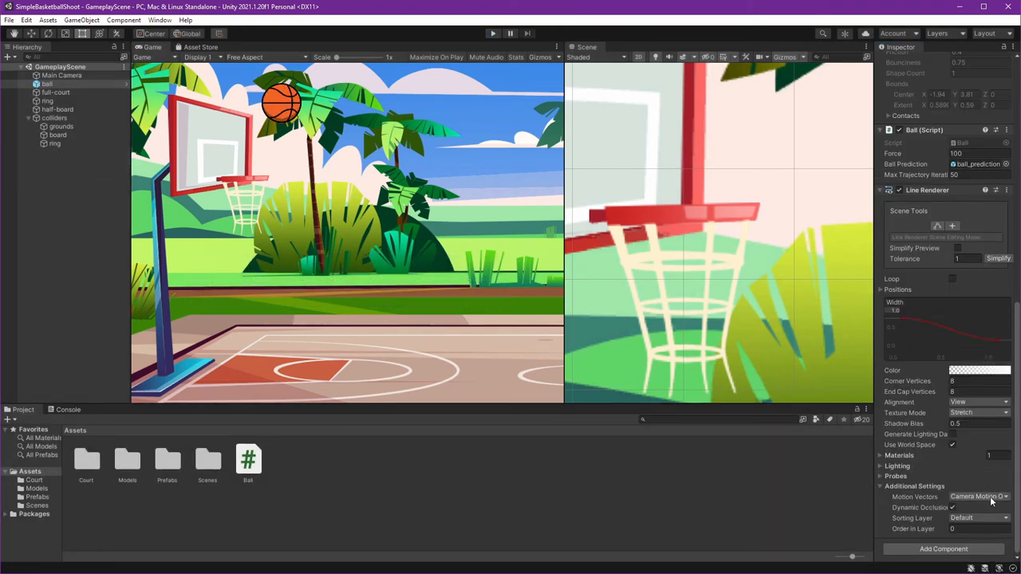
pyautogui.click(978, 518)
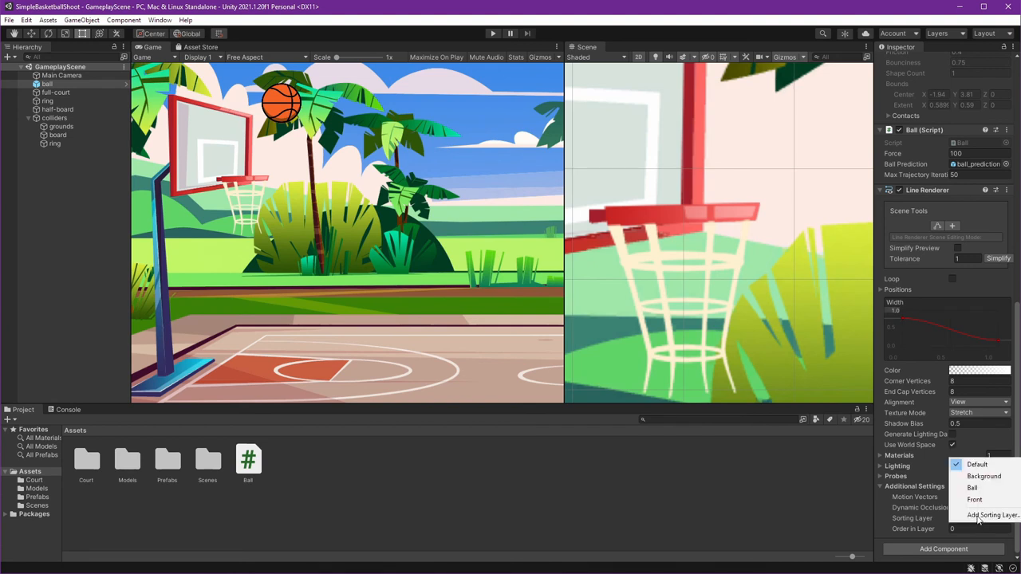
pyautogui.click(974, 499)
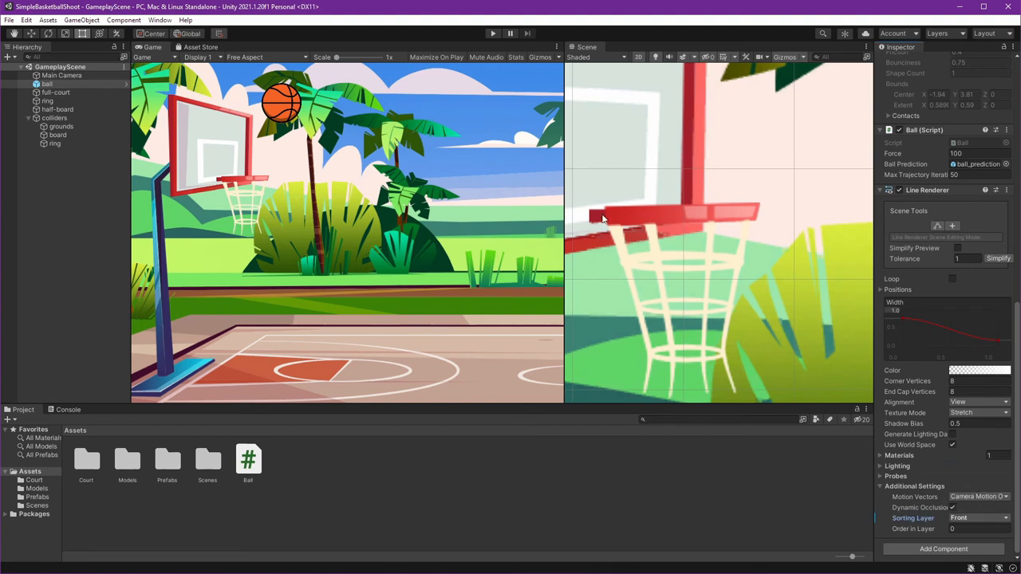
# - Enter Play mode to check the ball's trajectory line drawing on the Front layer
pyautogui.click(492, 33)
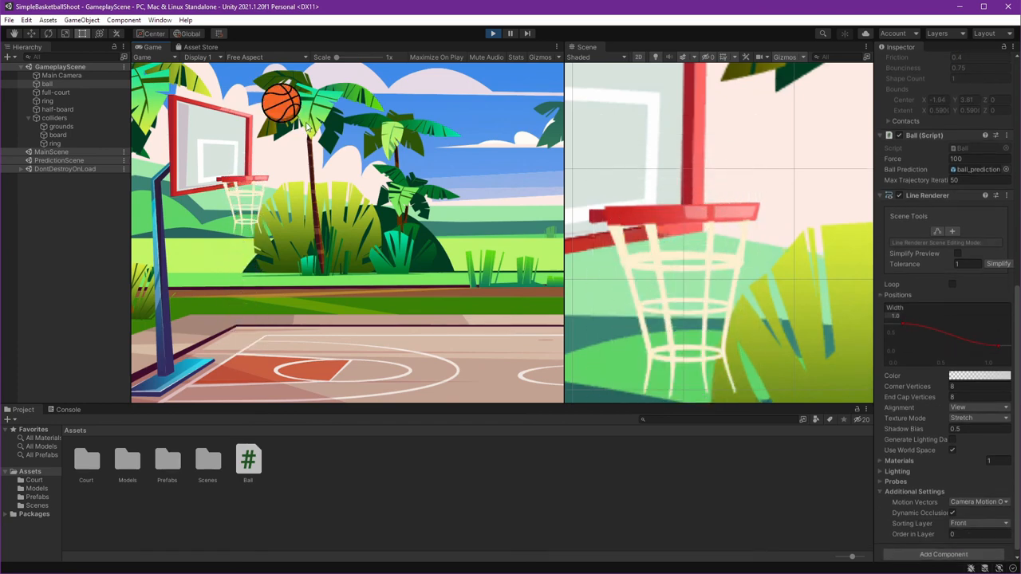
pyautogui.moveTo(310, 130)
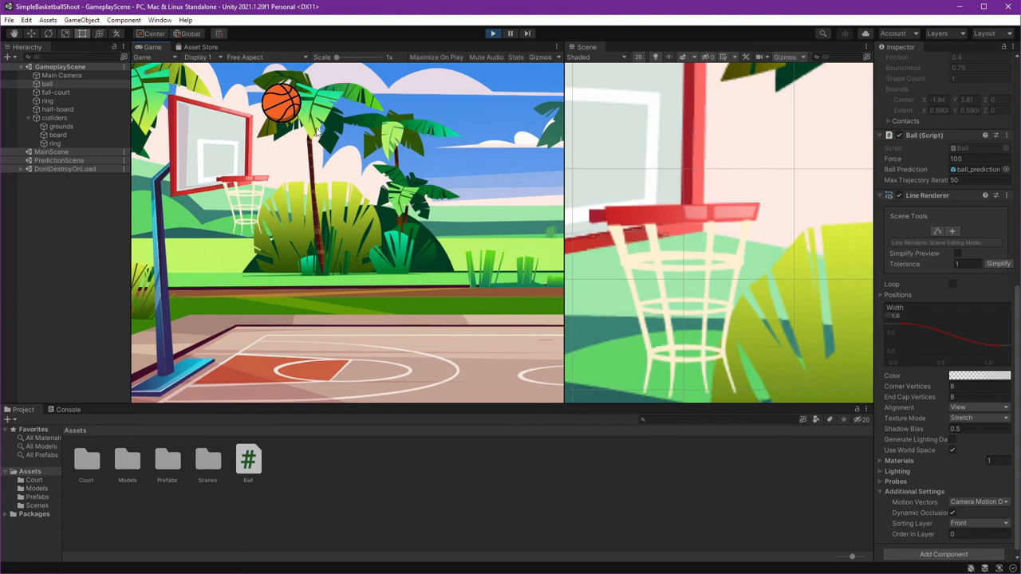
pyautogui.moveTo(339, 209)
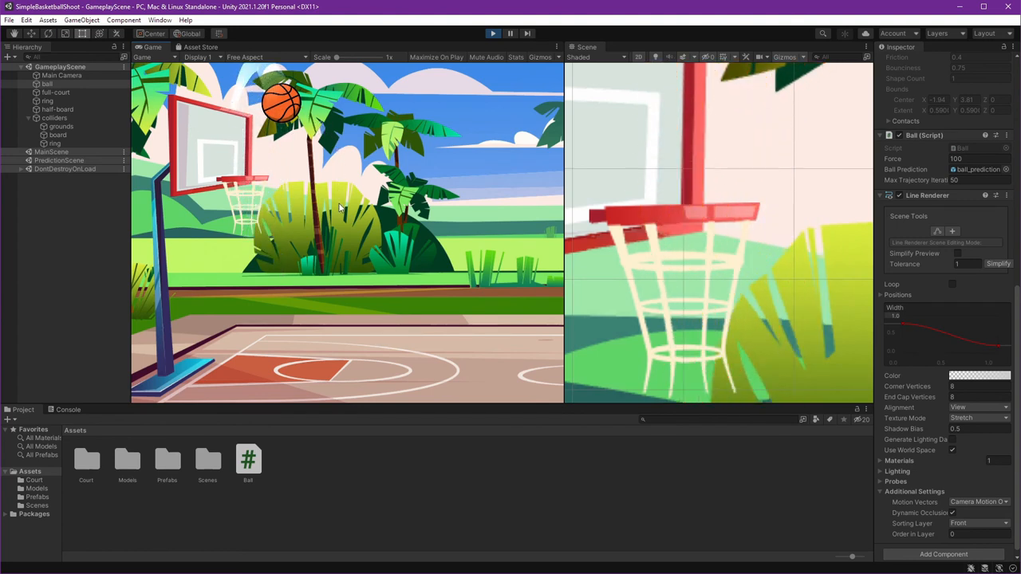